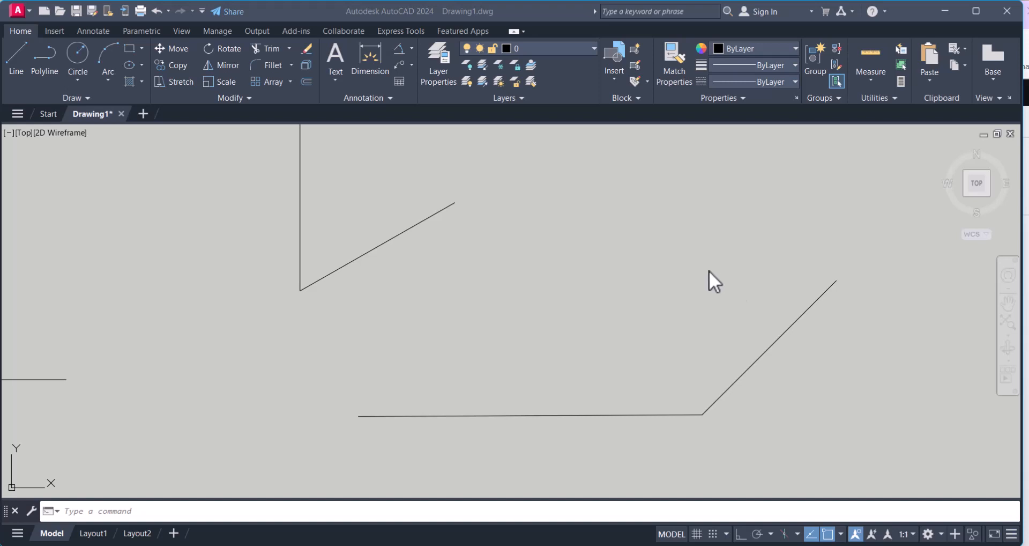
mouse_move(704, 277)
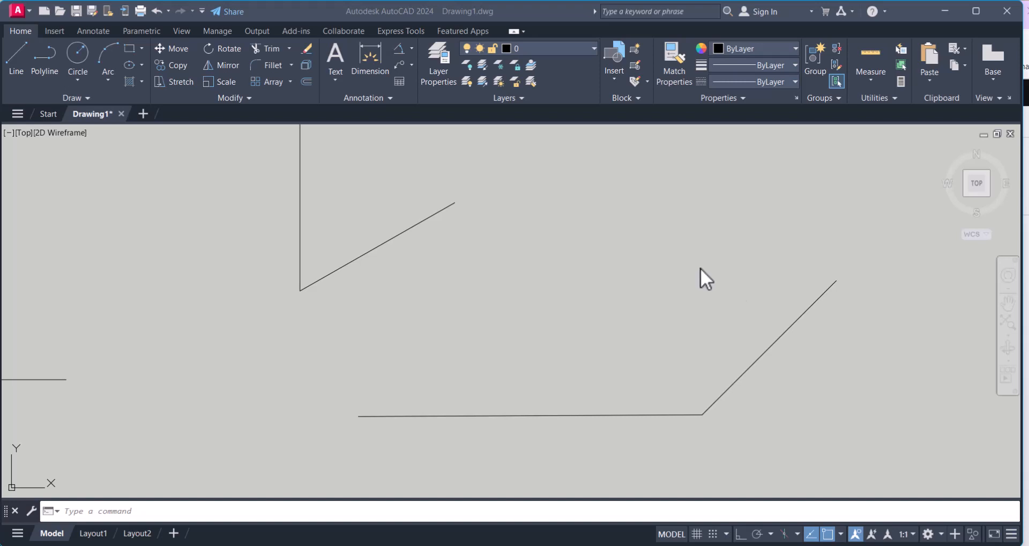
mouse_move(558, 271)
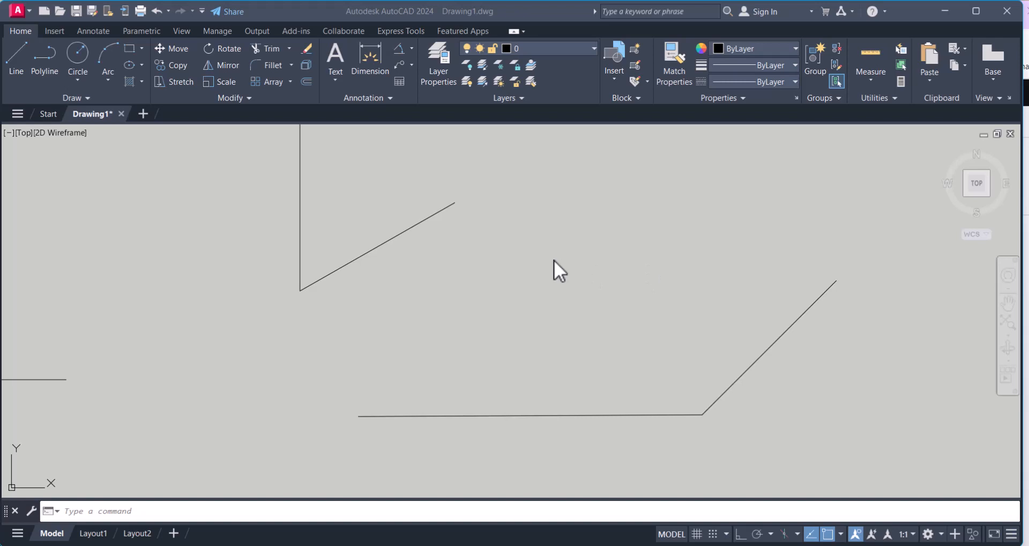
mouse_move(538, 284)
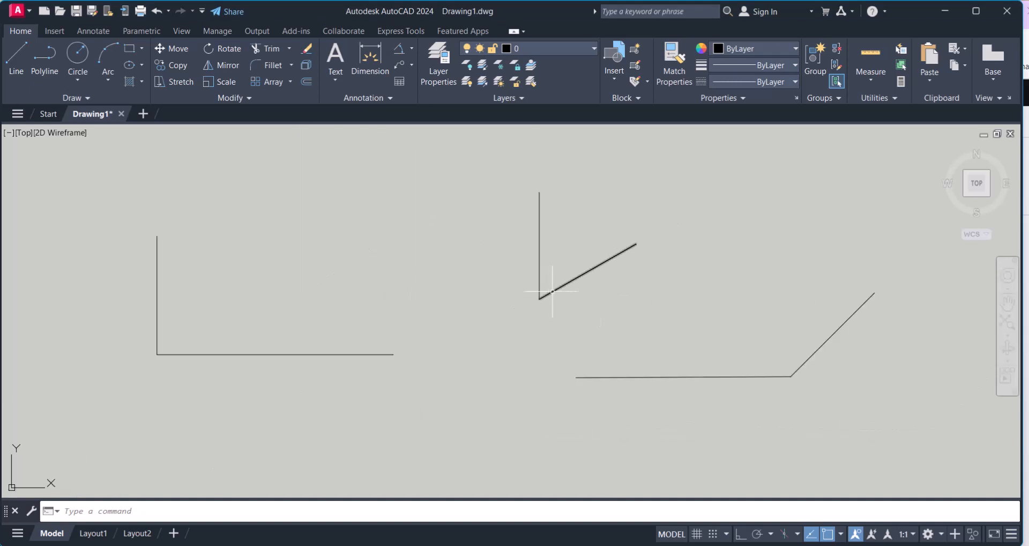
Step: Start an Angular dimension from the Annotation panel's dimension dropdown for the right-angle pair
left_click_drag(553, 293, 531, 303)
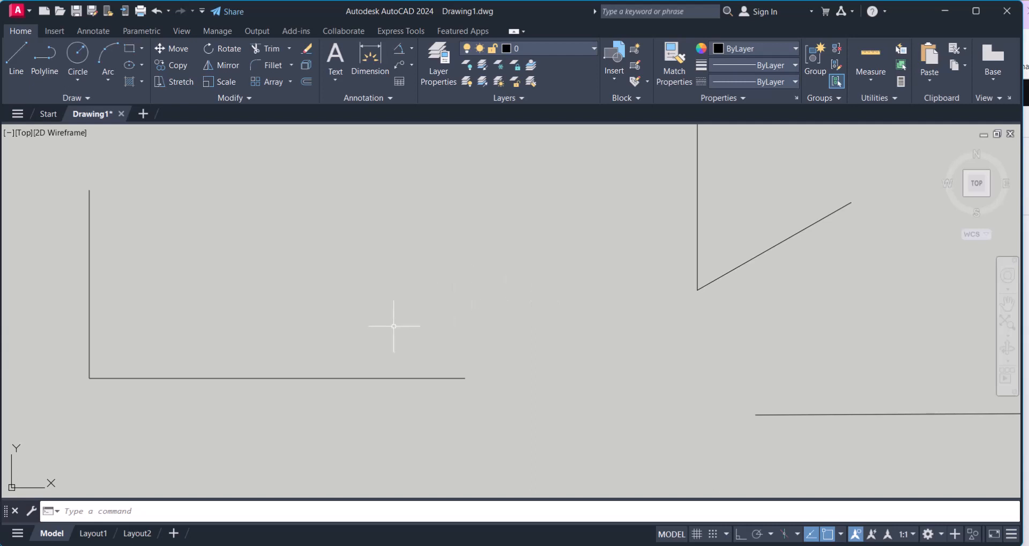
mouse_move(421, 130)
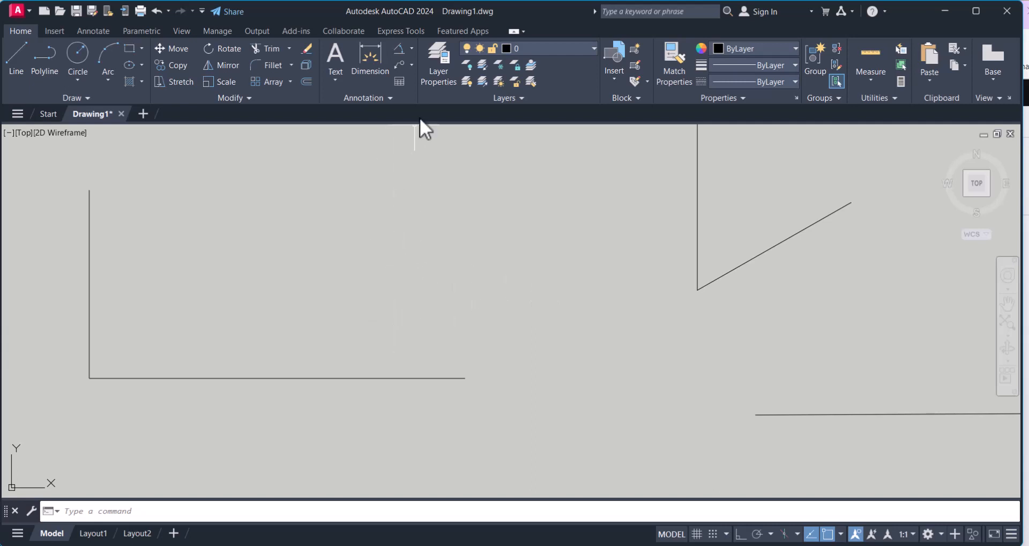
left_click(412, 48)
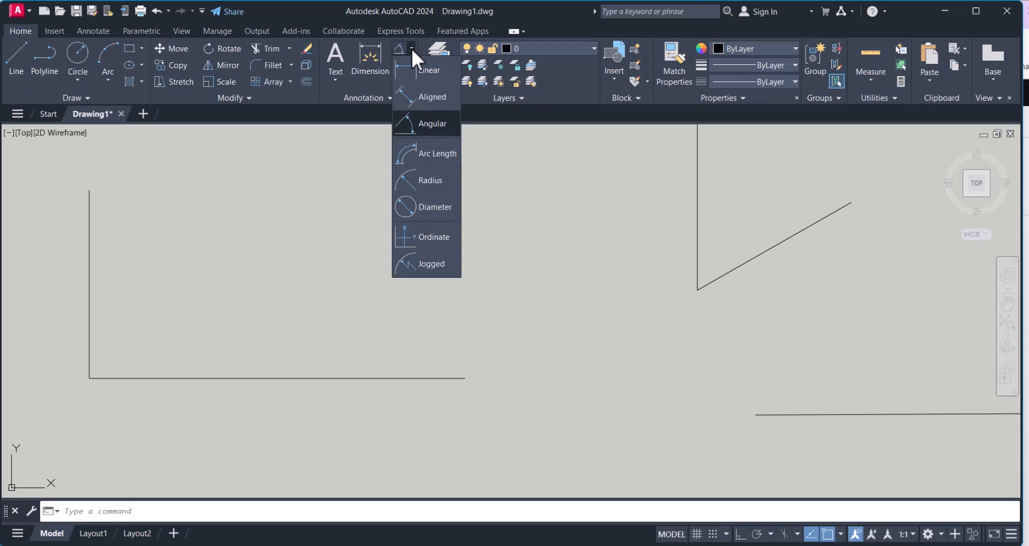
mouse_move(440, 148)
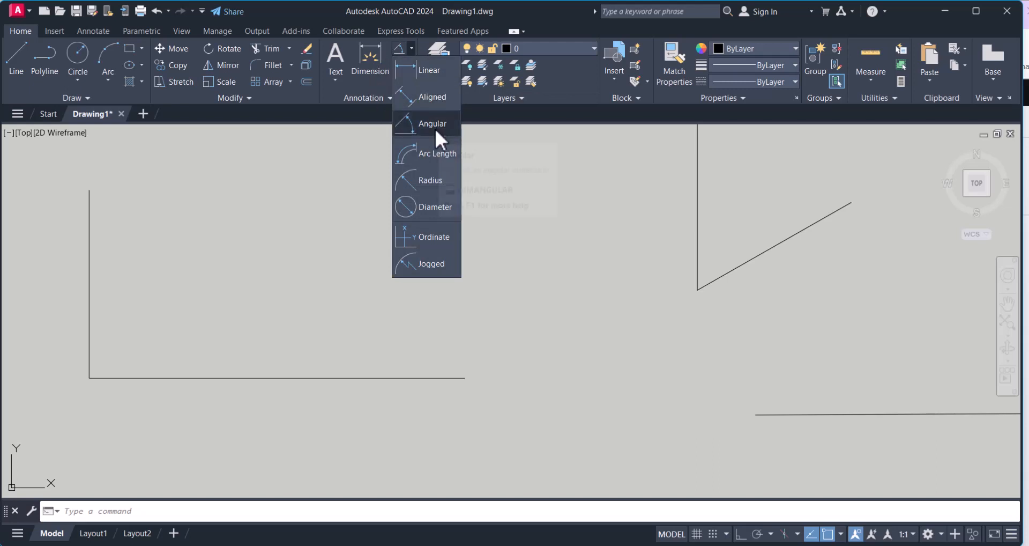
mouse_move(429, 71)
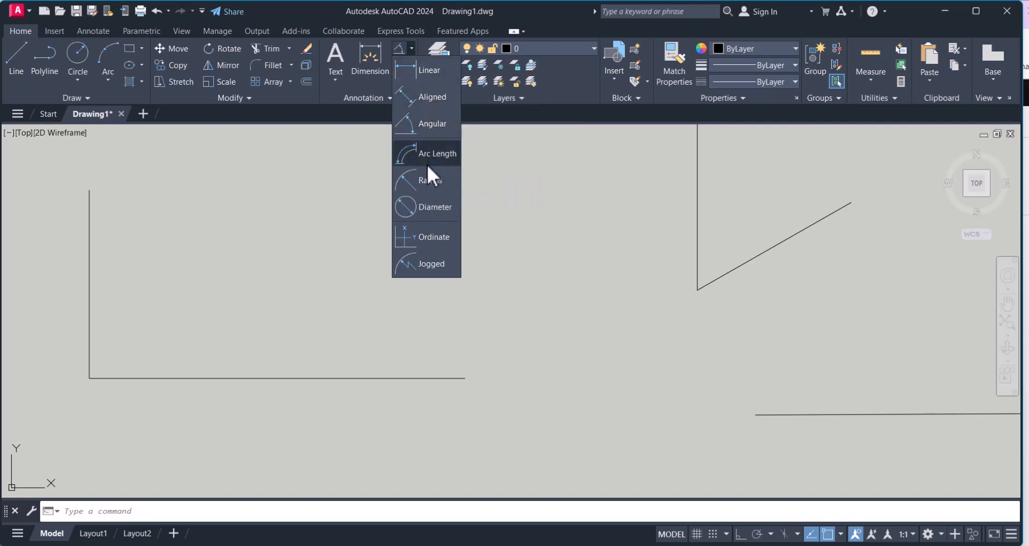
mouse_move(437, 150)
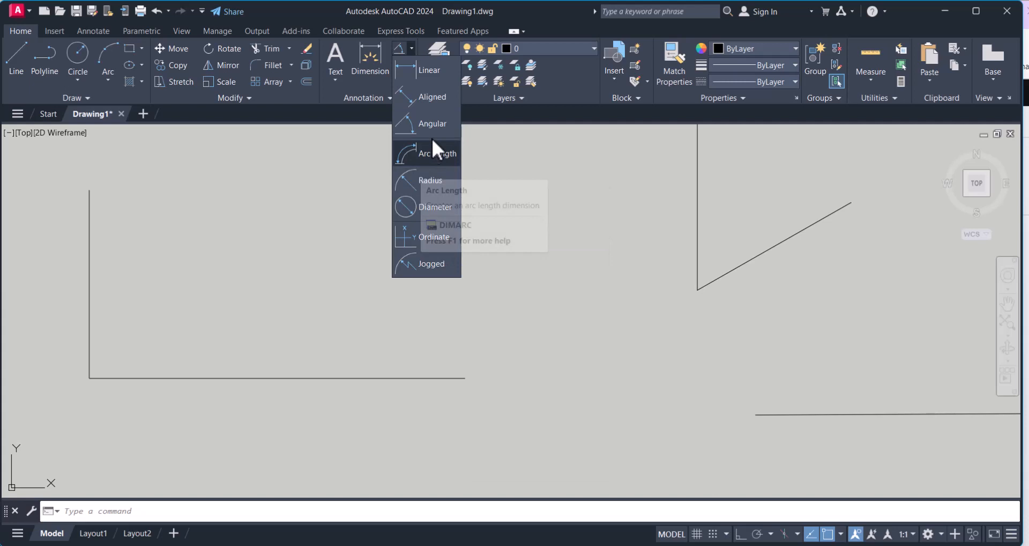
mouse_move(432, 123)
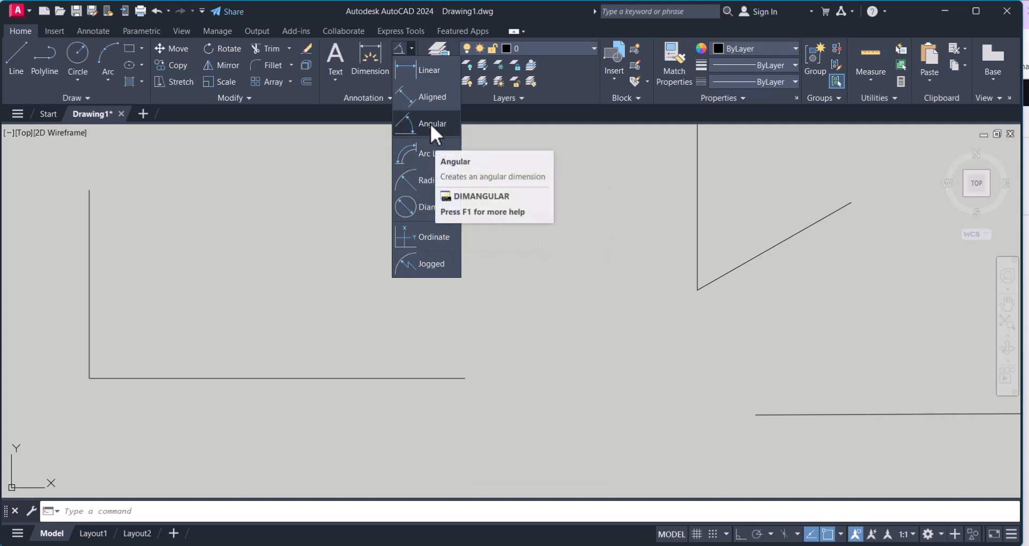
left_click(432, 123)
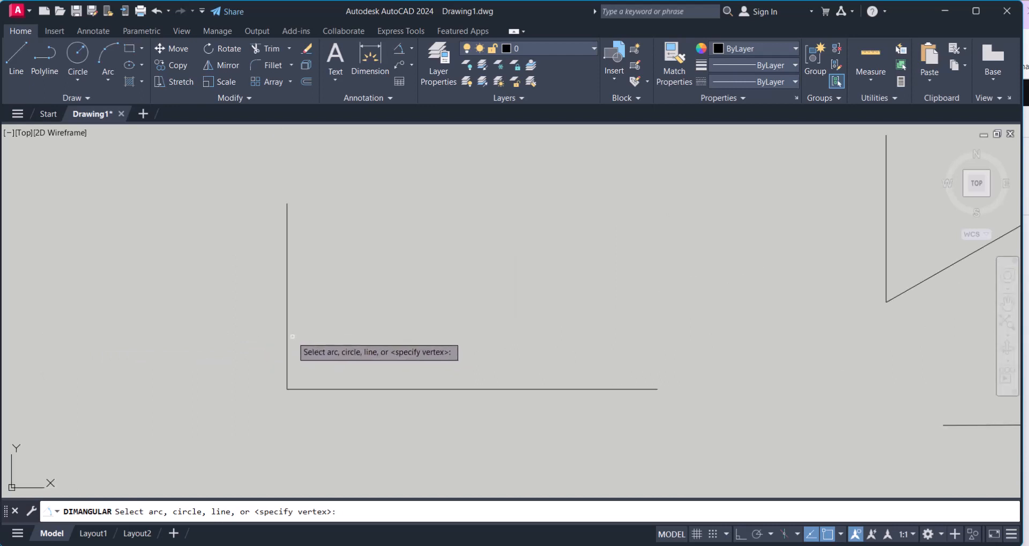
Step: Pick a line of the right-angle pair, exit DIMANGULAR, and bring up the Dimension Style Manager with D
left_click(287, 296)
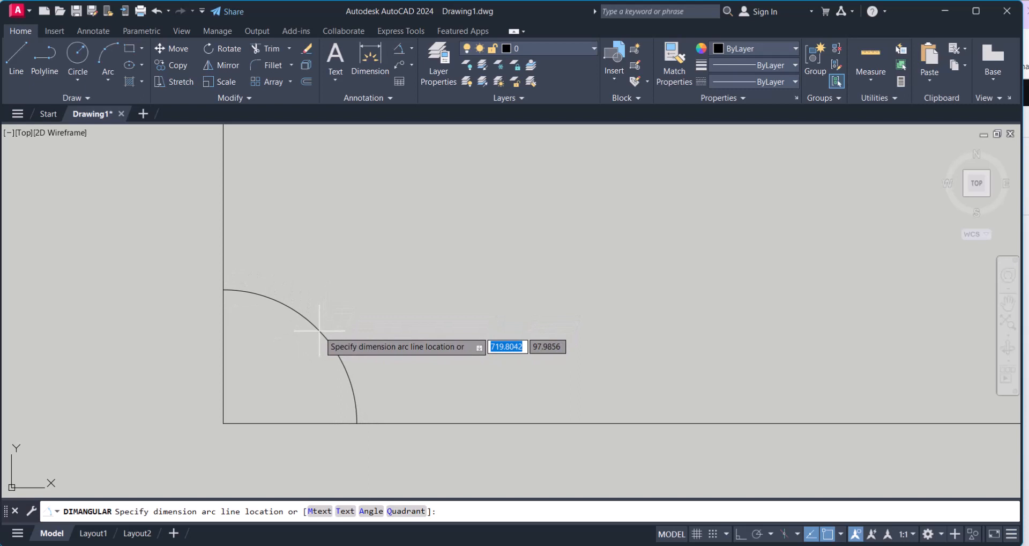
key("Escape")
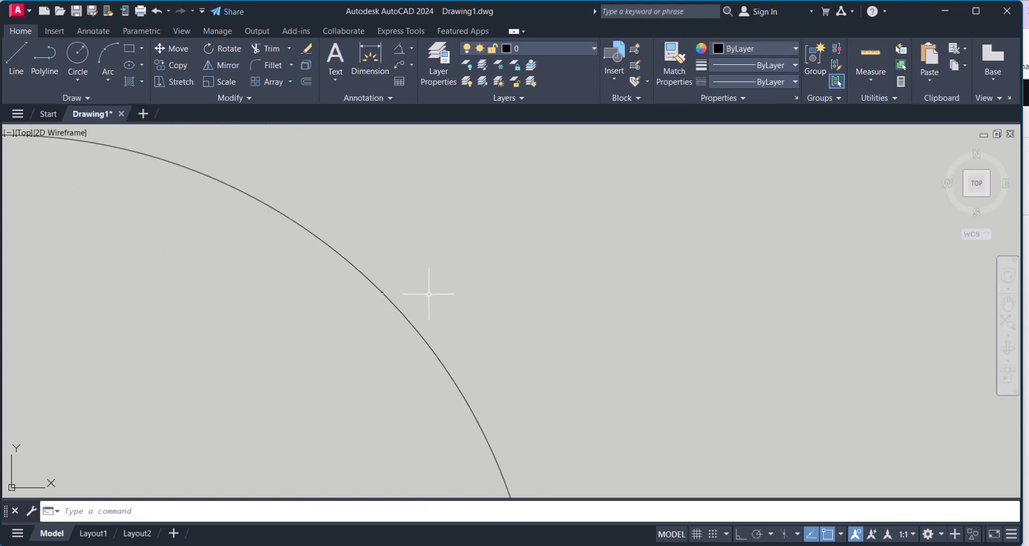
type("d")
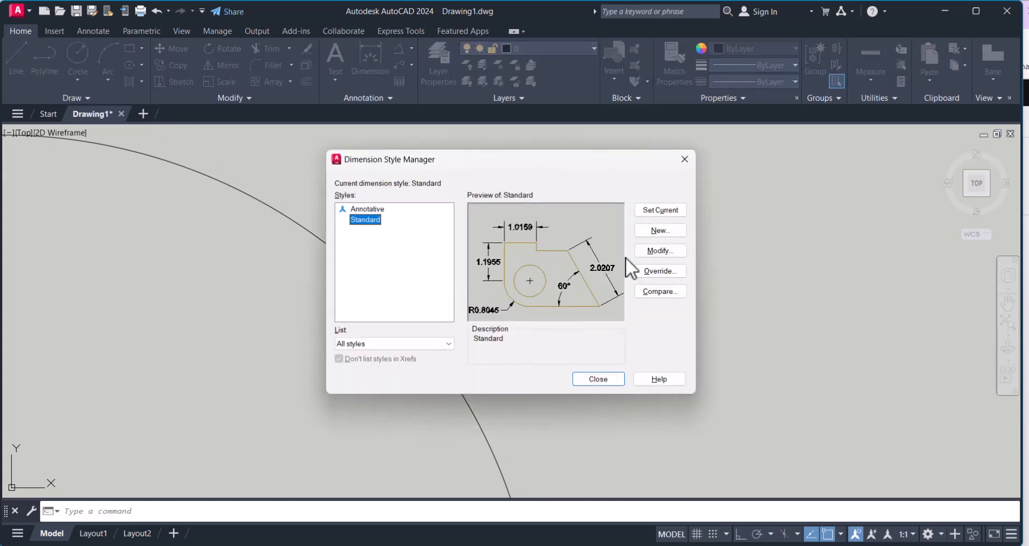
Step: Modify the Standard style's Lines settings: dimension lines Yellow, extension lines Cyan
left_click(659, 250)
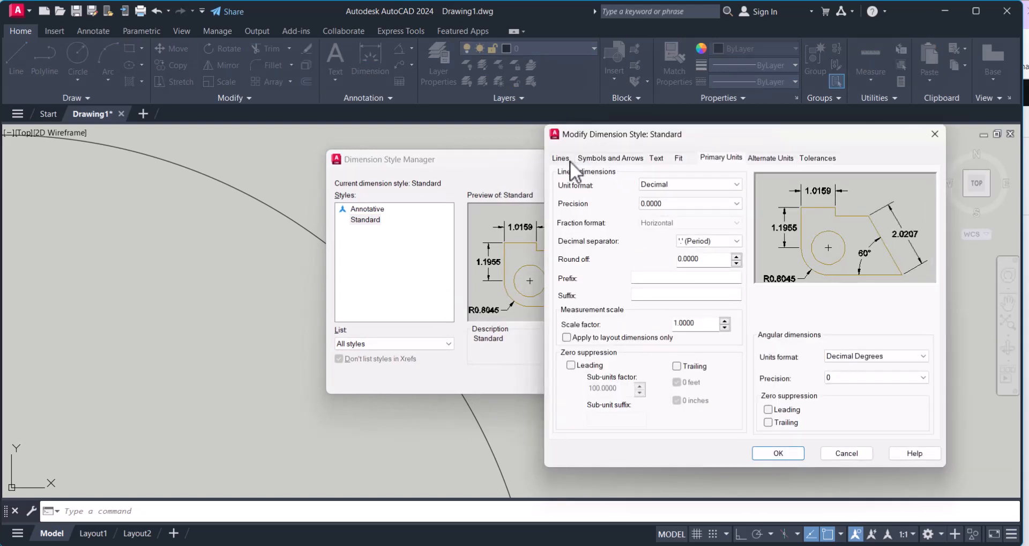
left_click(561, 158)
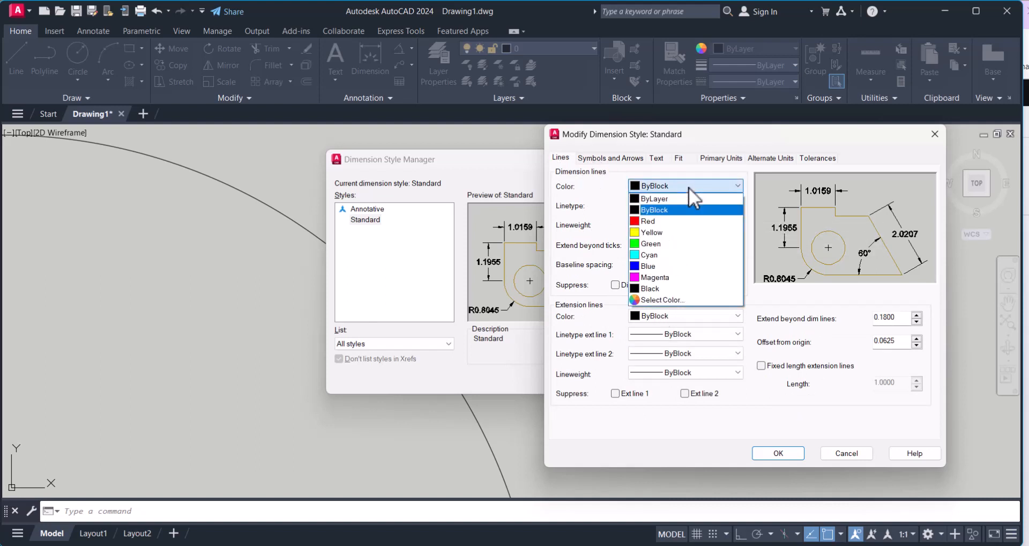
left_click(650, 244)
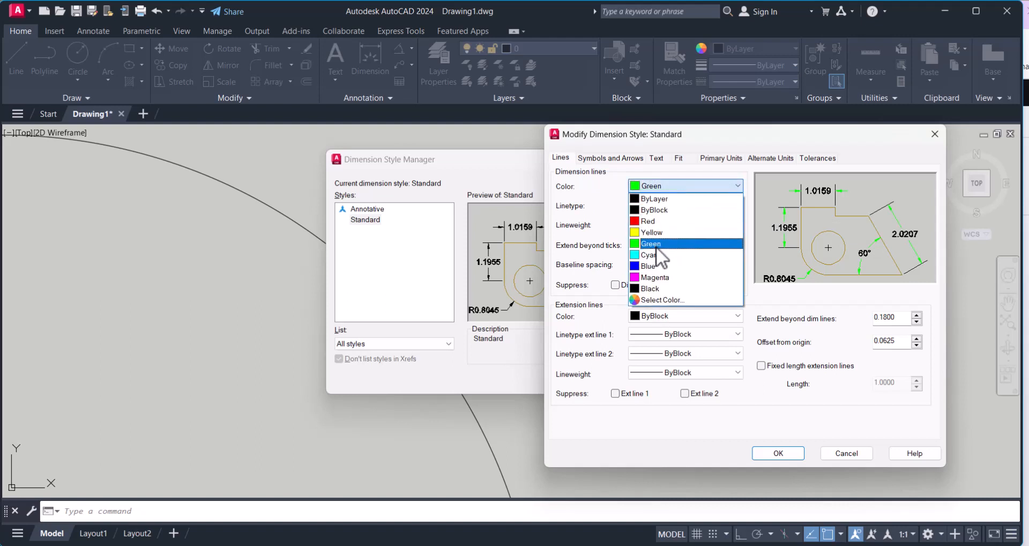
left_click(651, 232)
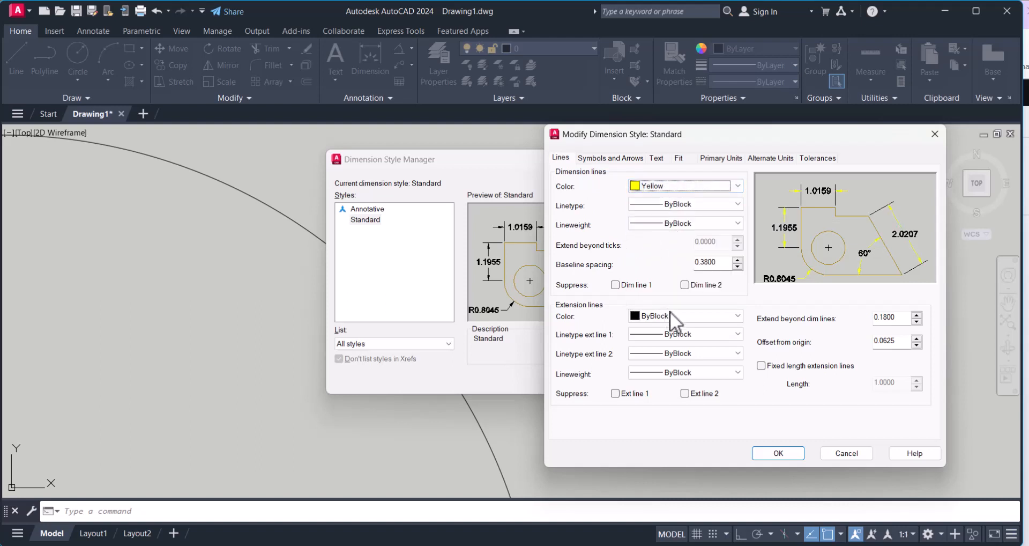
left_click(736, 316)
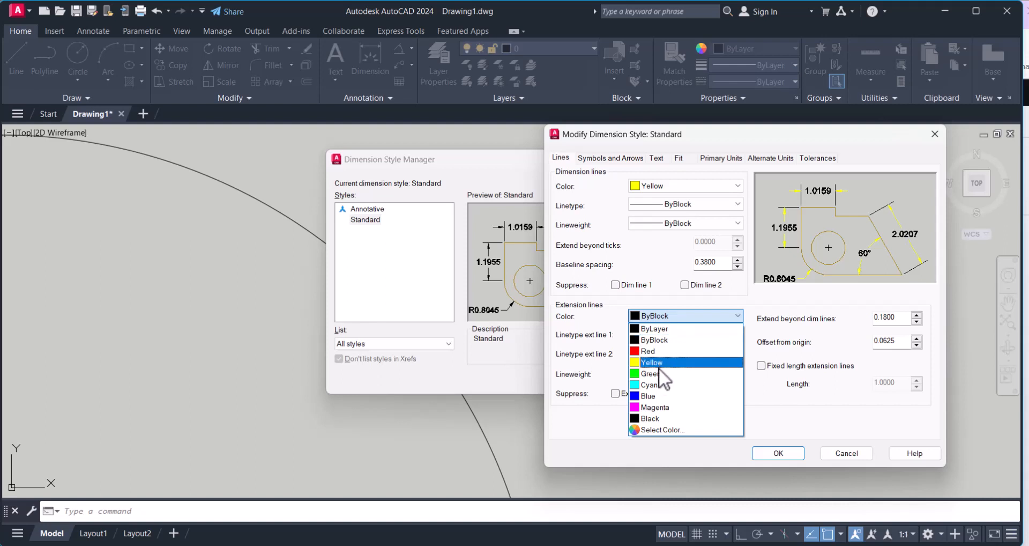
left_click(649, 384)
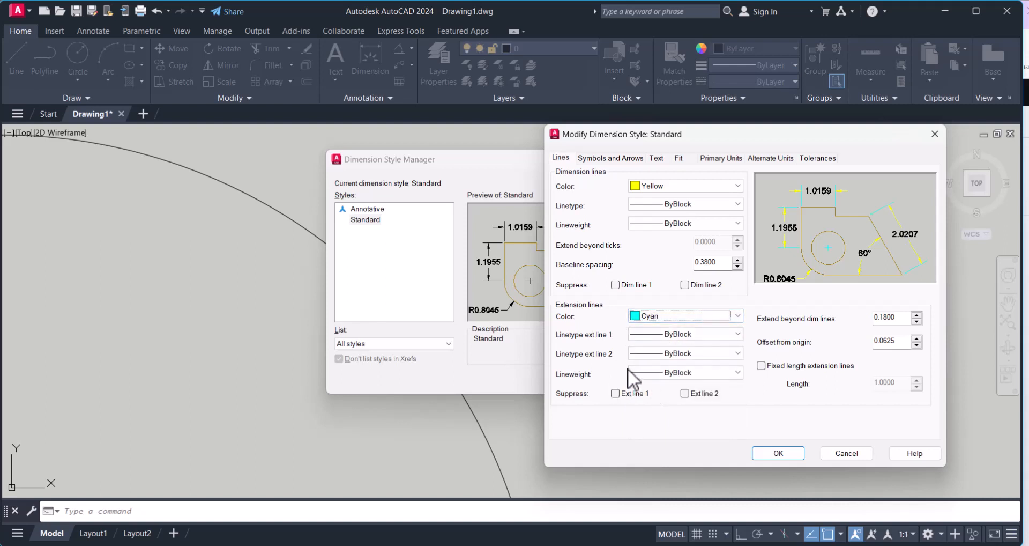
mouse_move(919, 352)
type("1.0000")
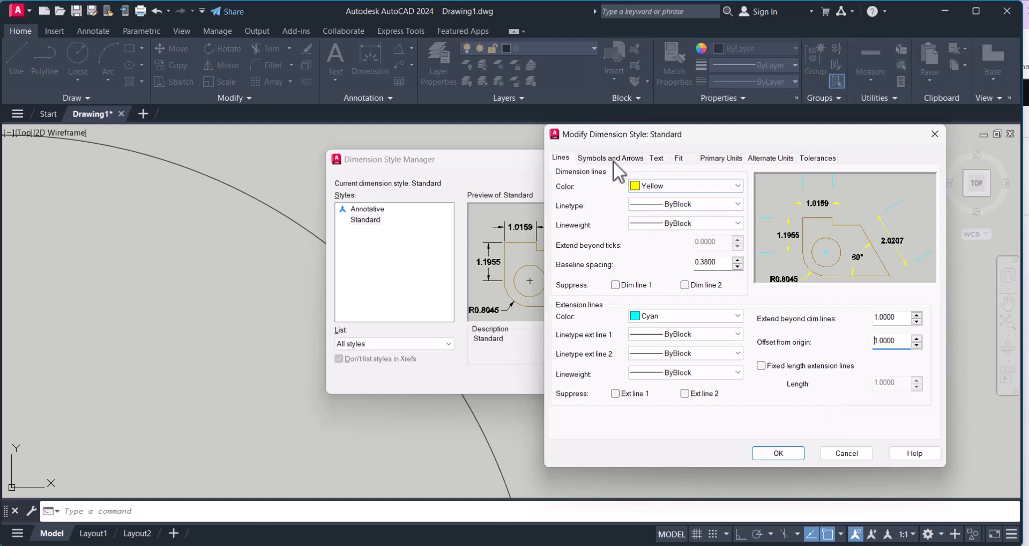
Step: Keep Closed filled as the first arrowhead and set the arrow size to 5
left_click(610, 157)
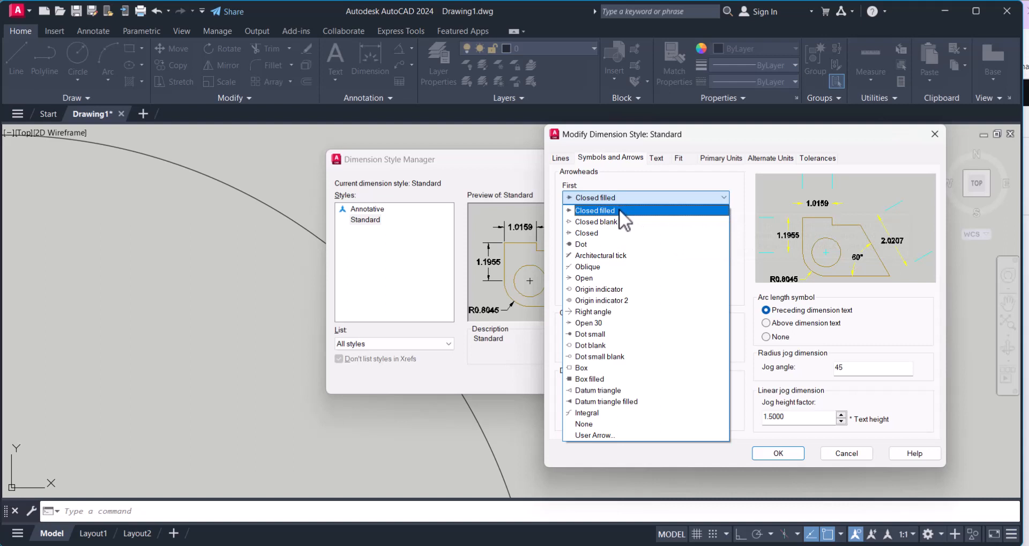
left_click(594, 210)
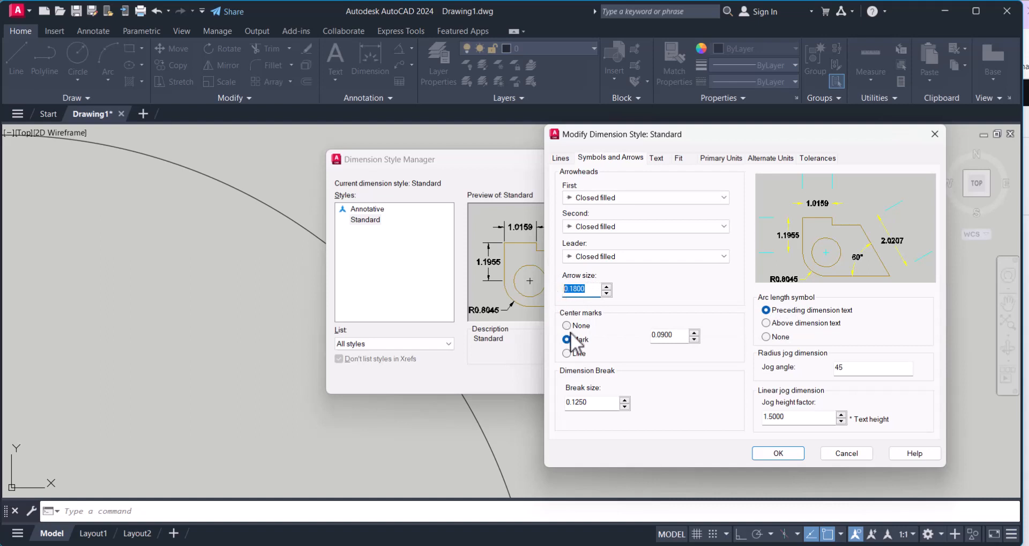
type("5")
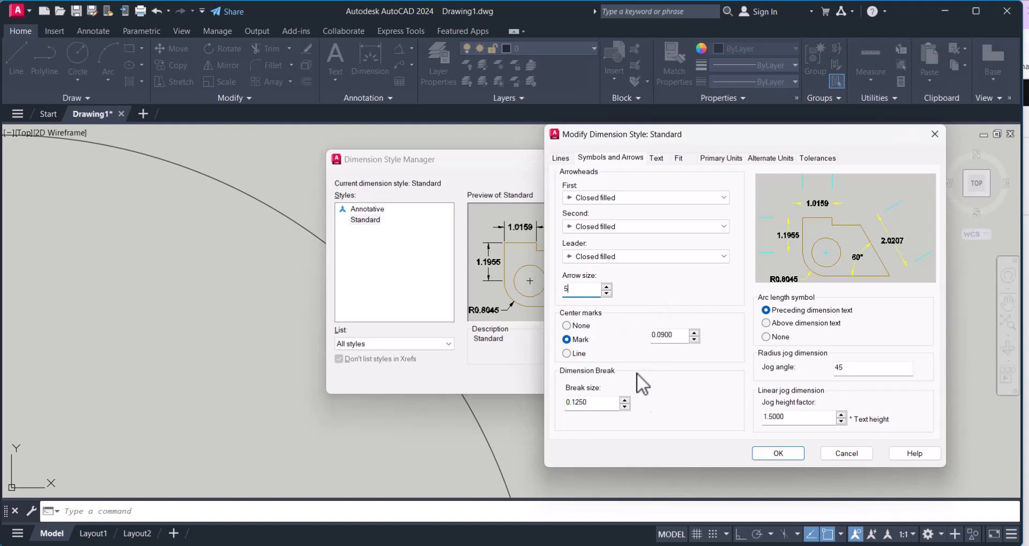
mouse_move(669, 170)
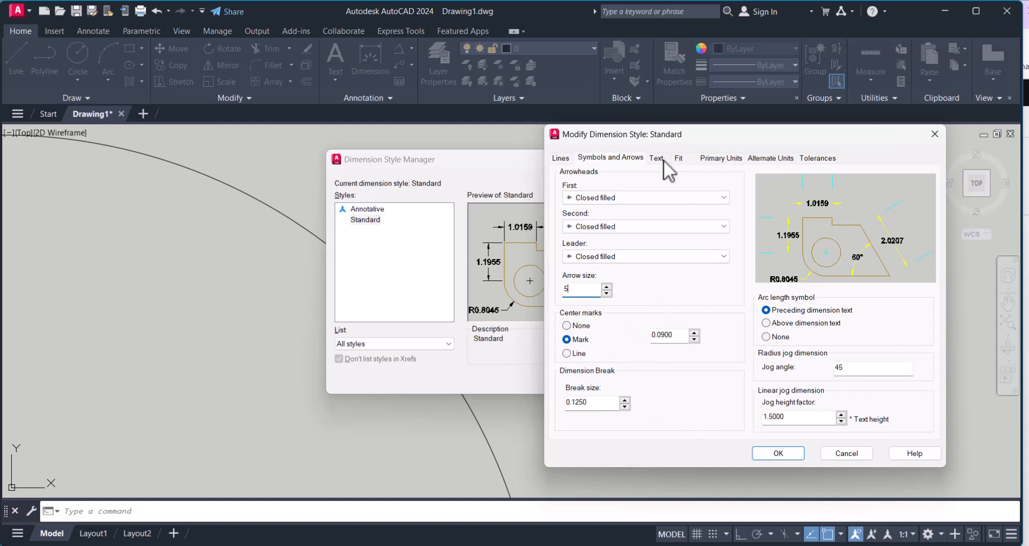
Step: Set dimension text blue, height 6, placed above and centred, aligned with the dimension line
left_click(656, 158)
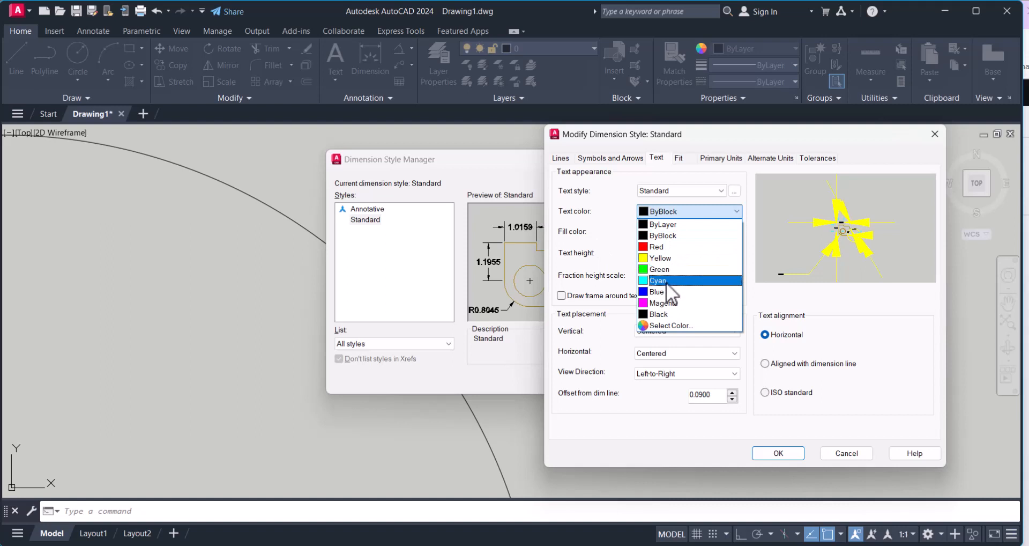
left_click(656, 291)
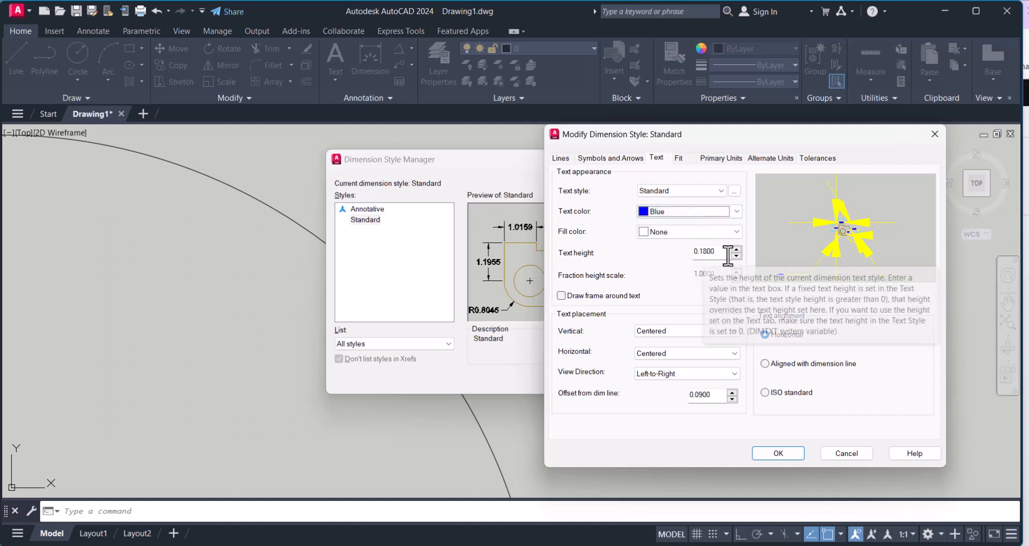
type("6")
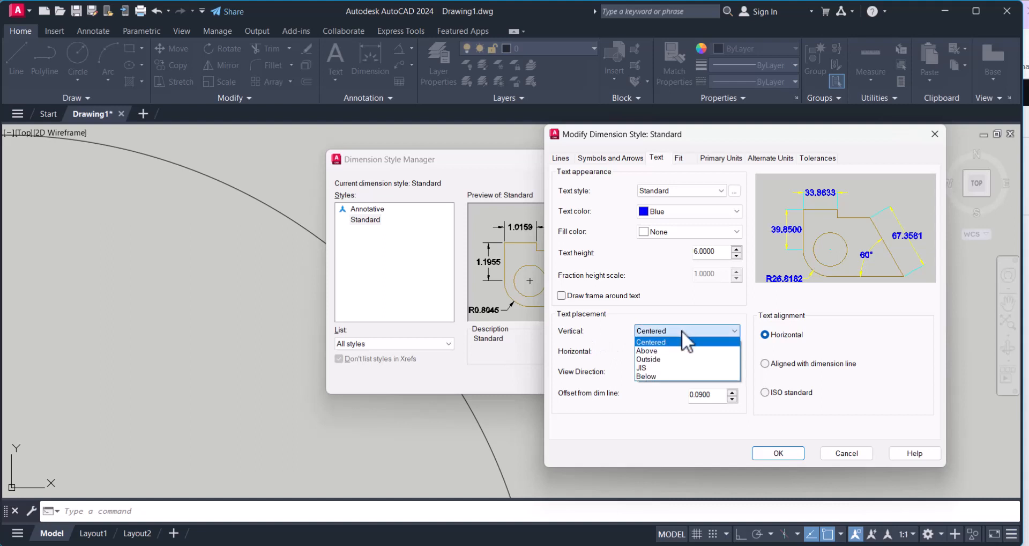
left_click(646, 349)
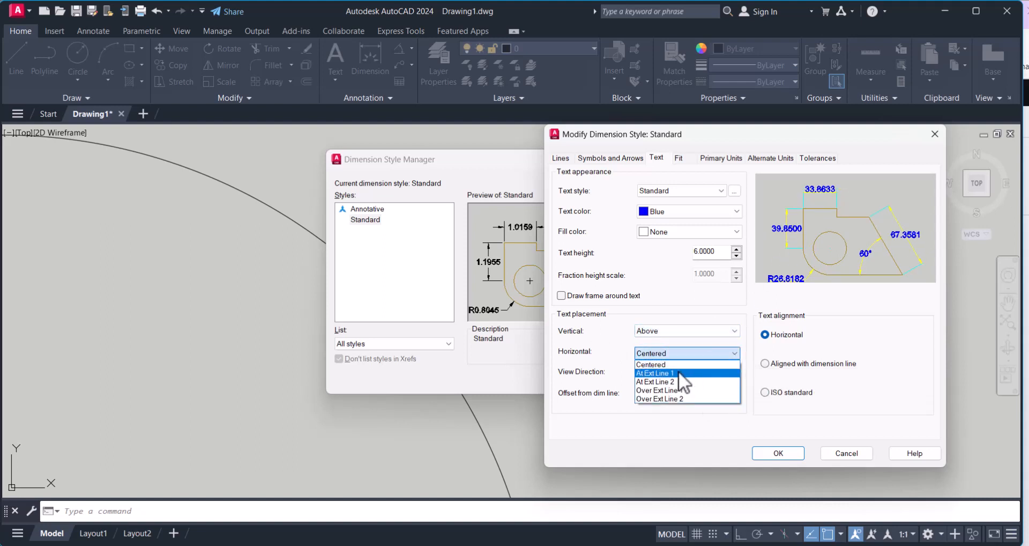
left_click(654, 374)
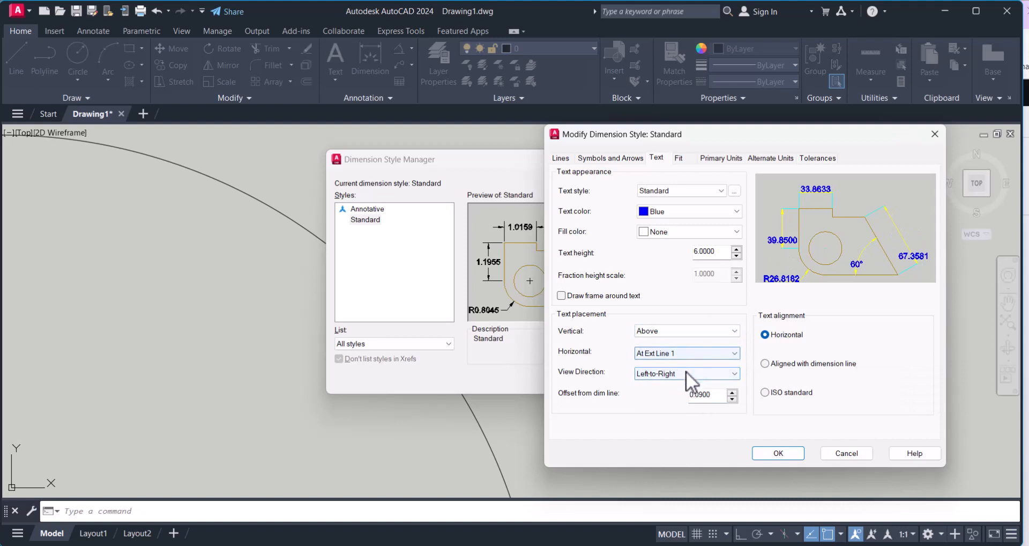
left_click(686, 353)
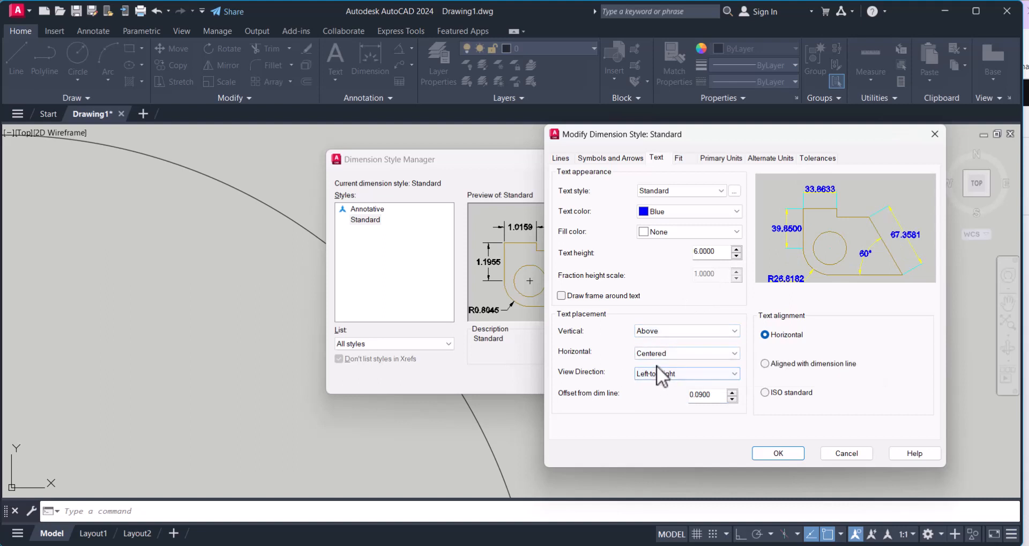
left_click(765, 363)
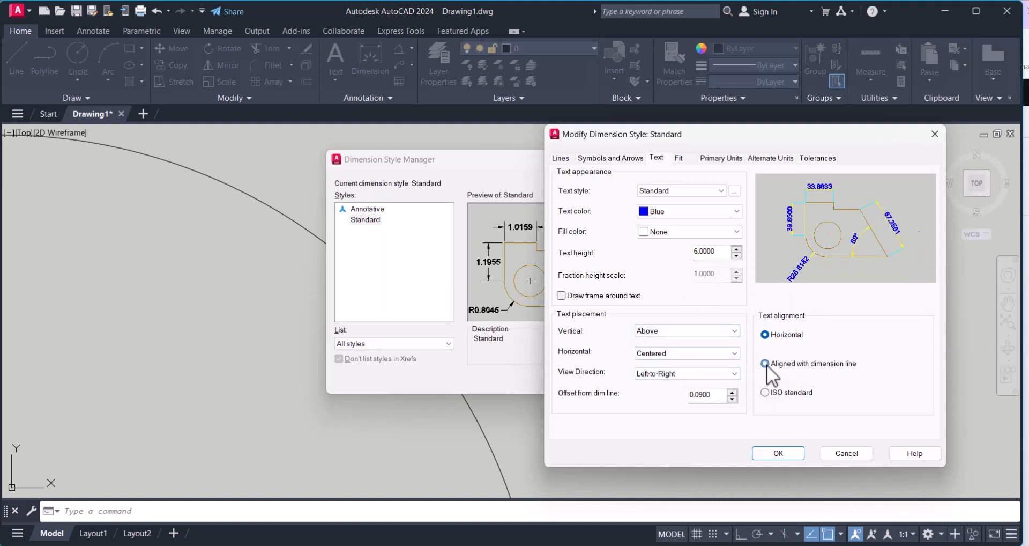
left_click(765, 364)
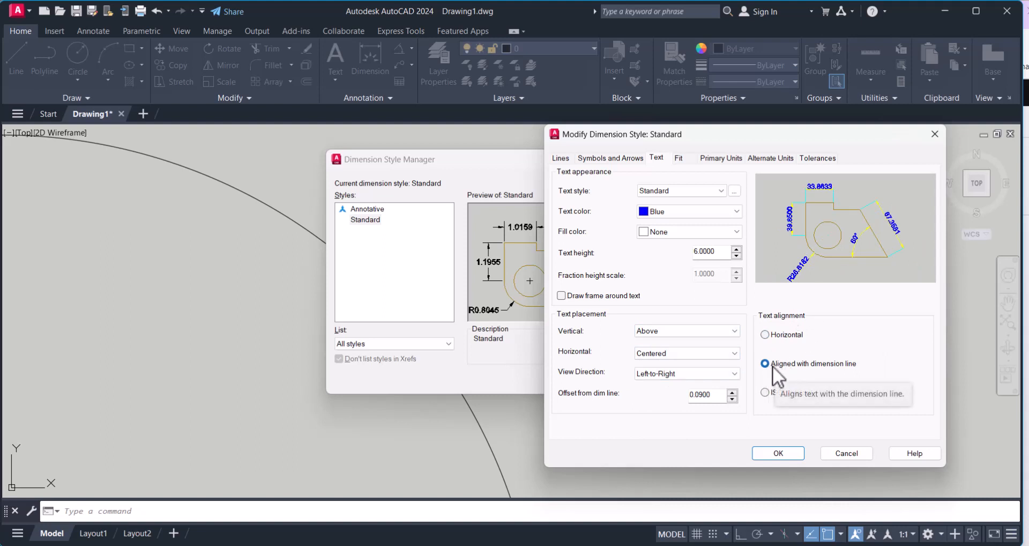
mouse_move(650, 275)
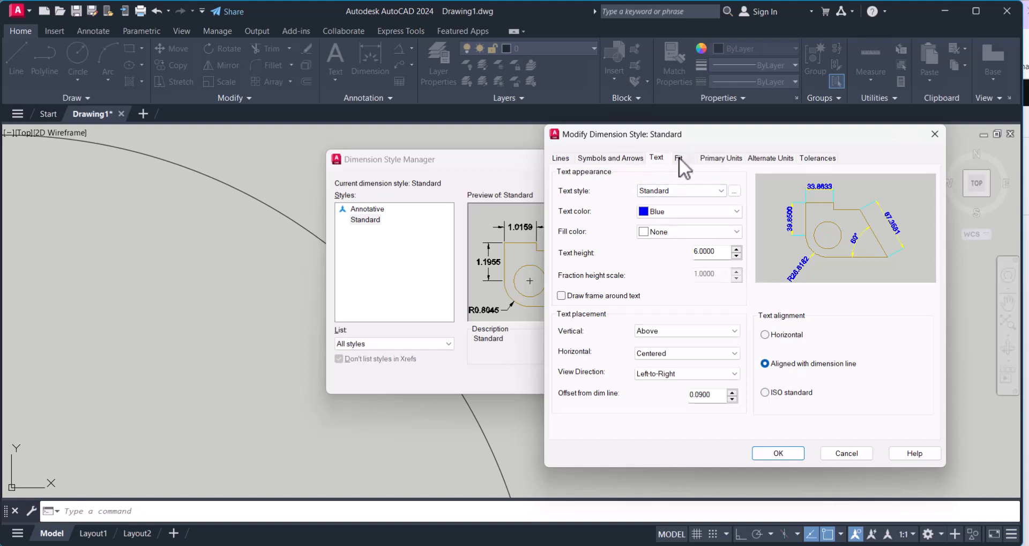
Step: Set Primary Units linear precision to 0 and confirm the Standard style changes
left_click(720, 157)
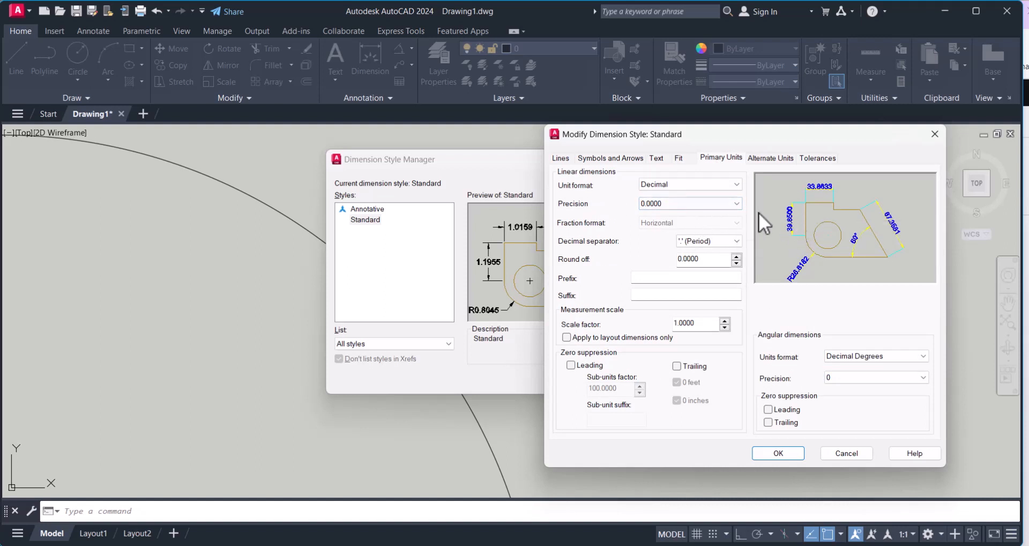
left_click(690, 202)
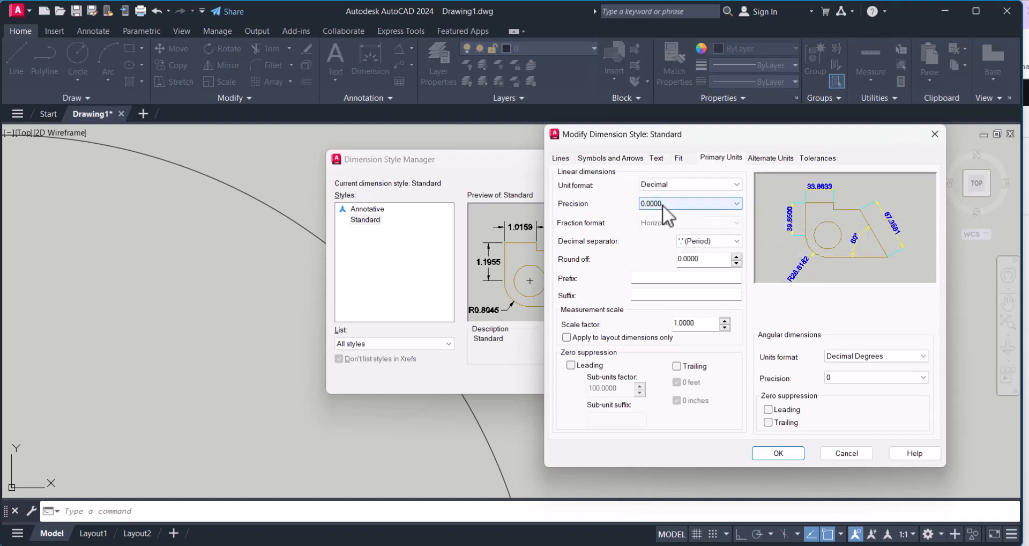
left_click(737, 203)
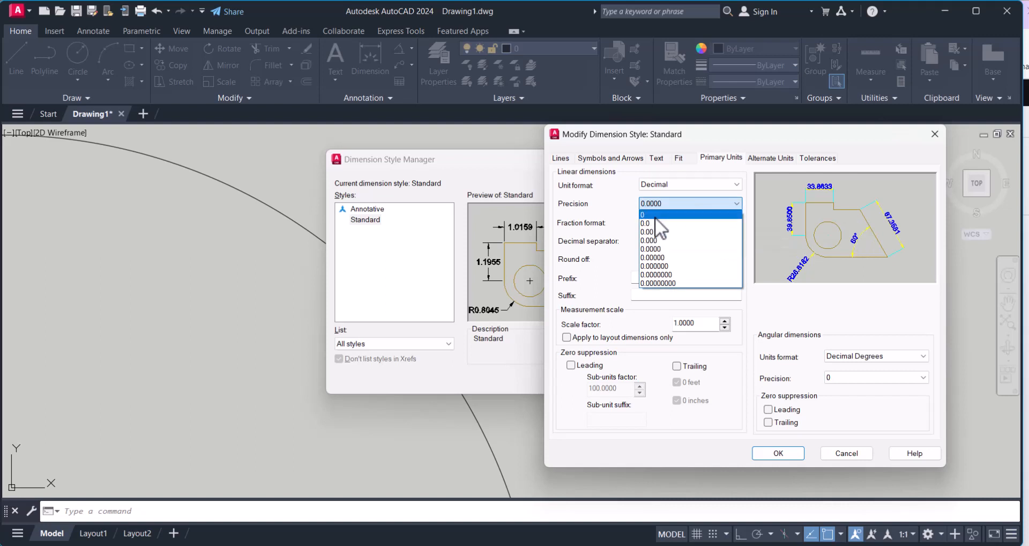
left_click(645, 214)
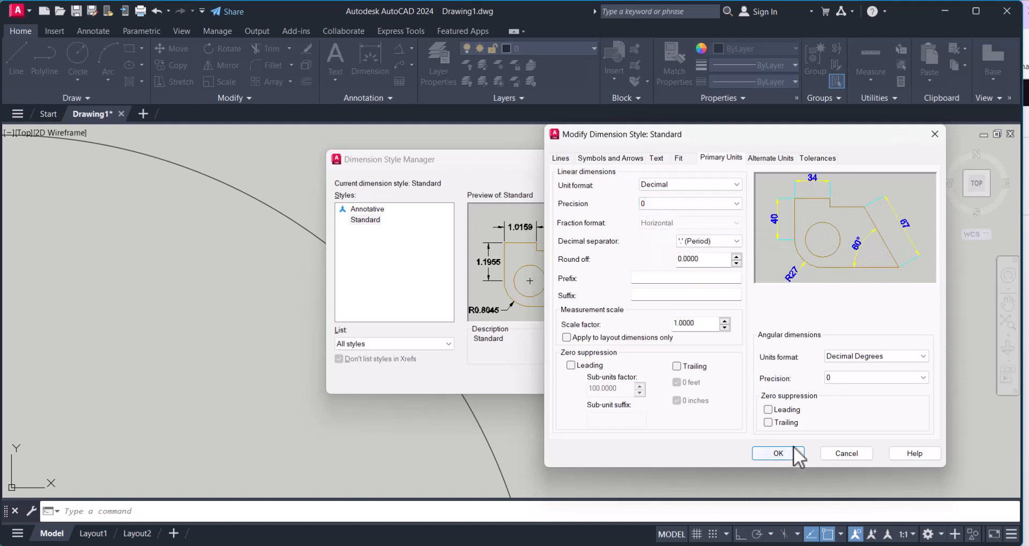
left_click(779, 454)
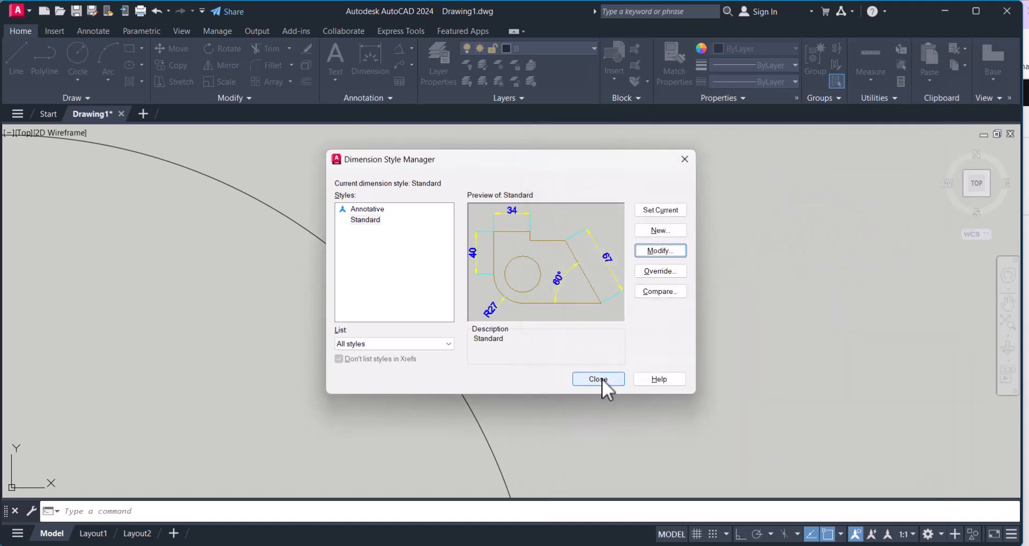
Step: Close the Dimension Style Manager to return to the drawing
left_click(598, 378)
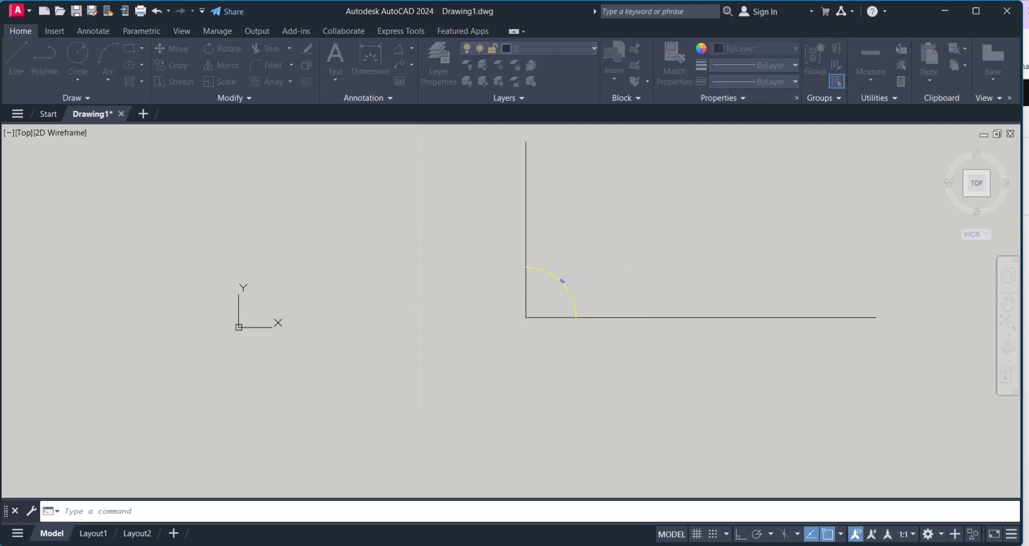
Step: Give the Standard style arrow size 15 and text height 20, confirm and close the manager
left_click(659, 250)
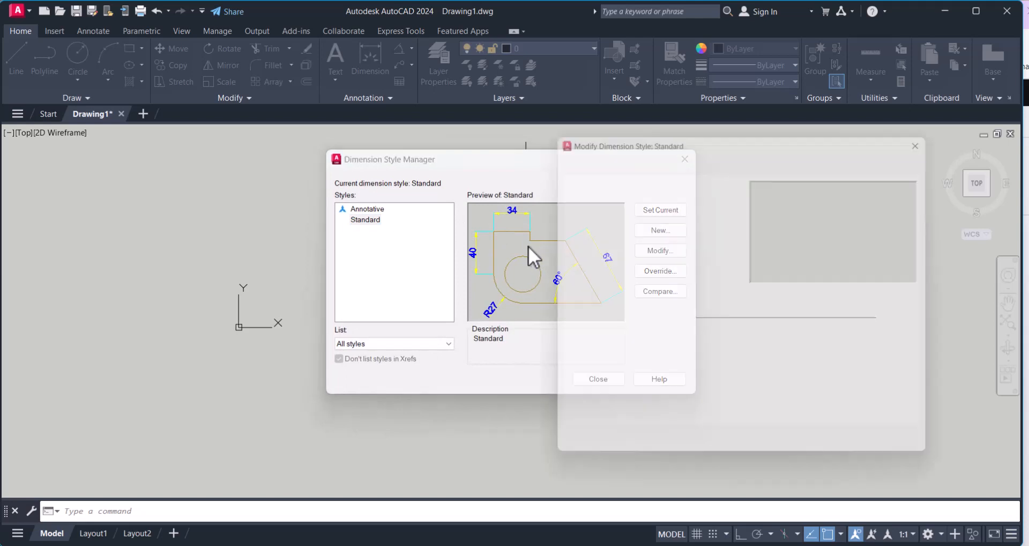
left_click(659, 250)
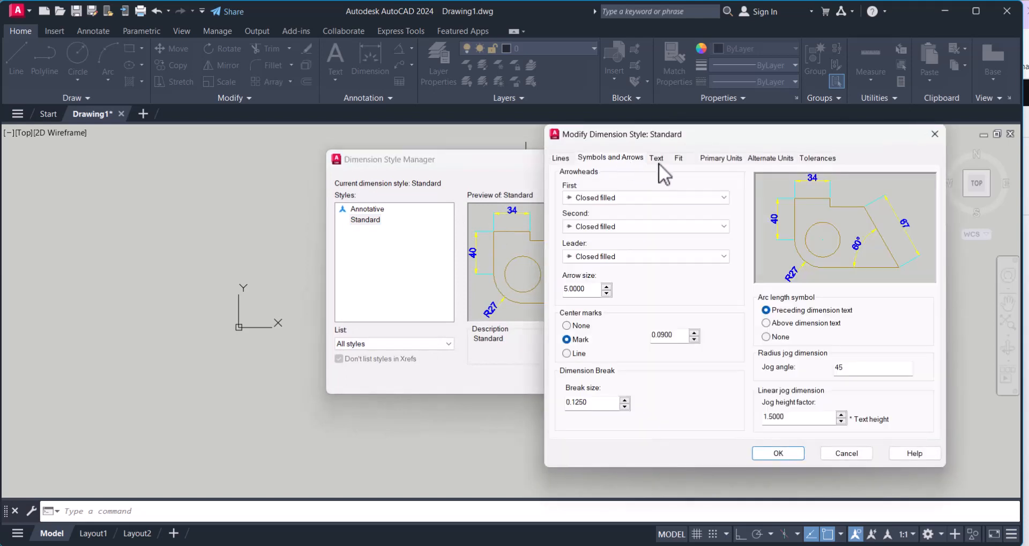
triple_click(580, 290)
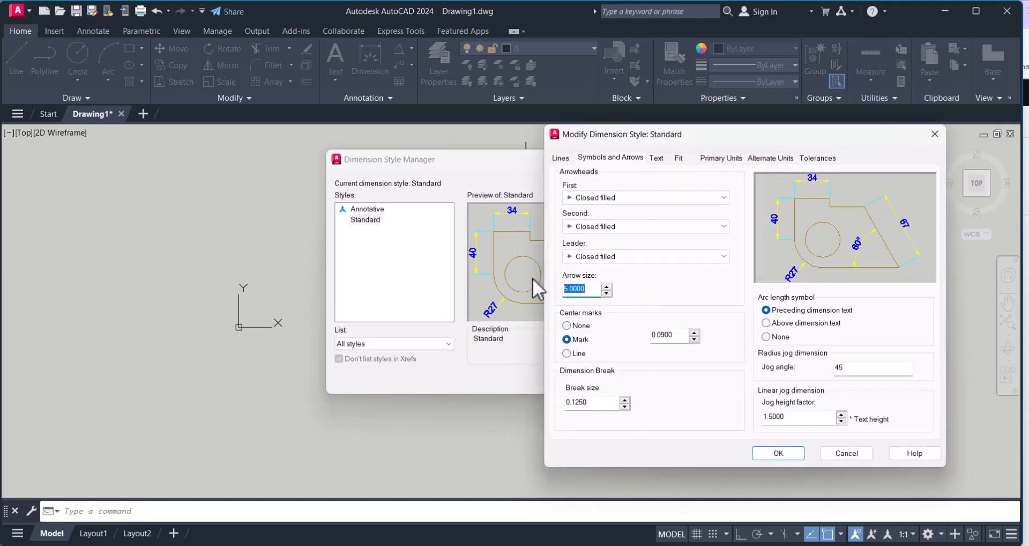
type("15")
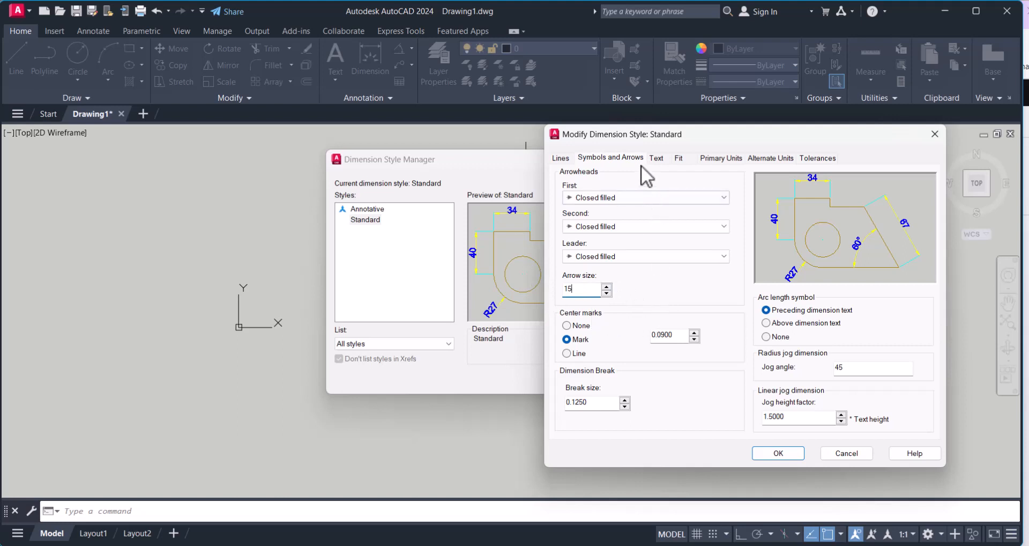
left_click(656, 158)
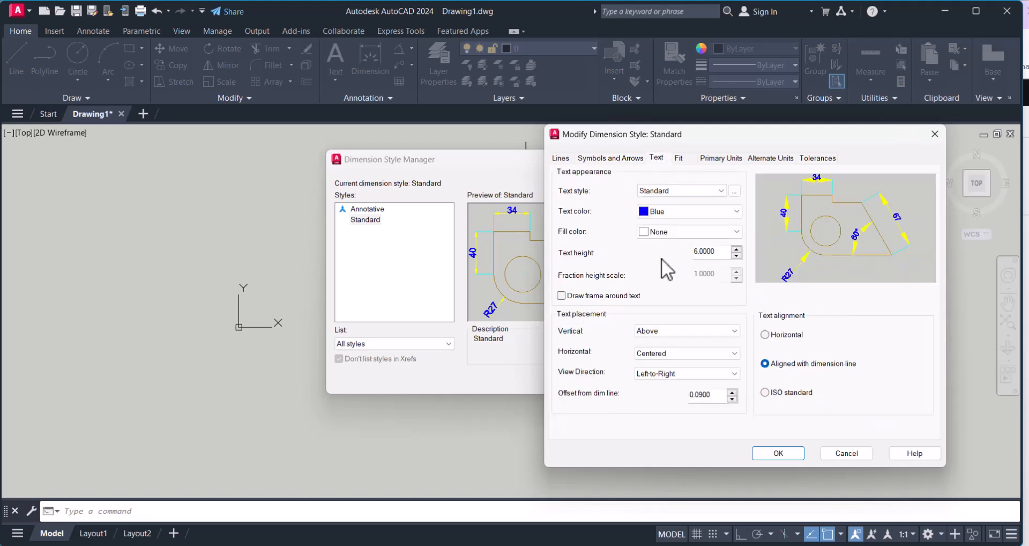
type("20")
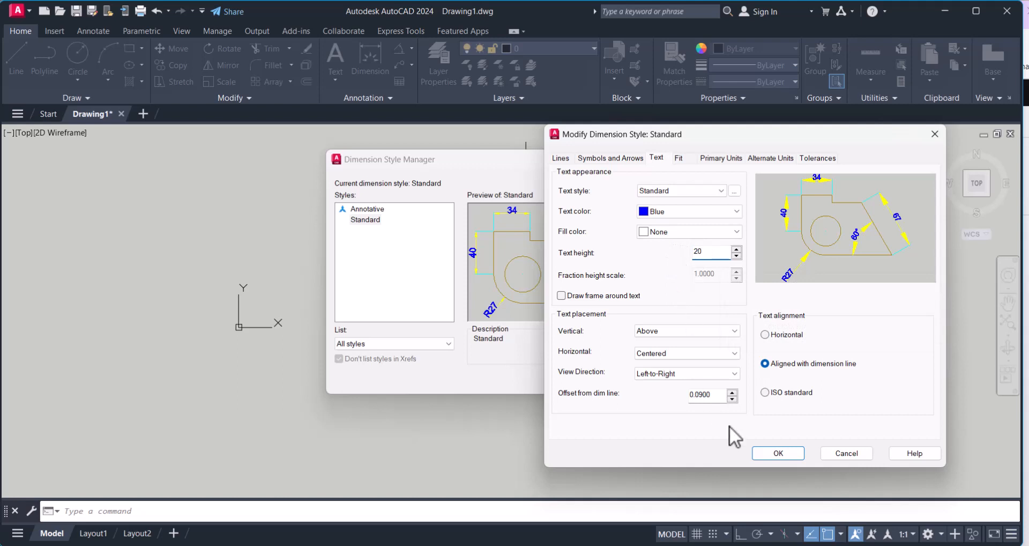
left_click(779, 452)
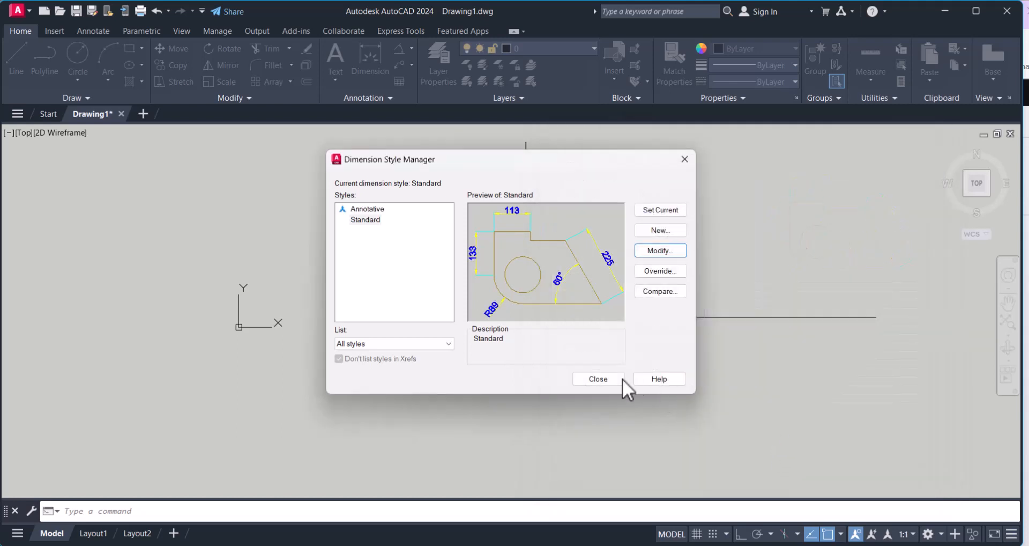
left_click(598, 378)
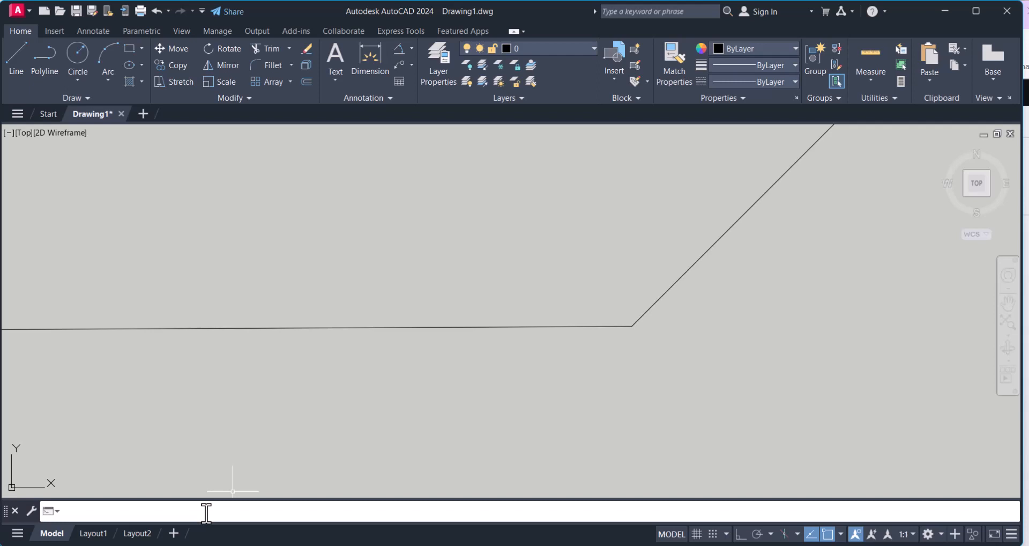
Step: Run DIMANGULAR via the DIM command suggestions to dimension the 135° obtuse line pair
type("DIM")
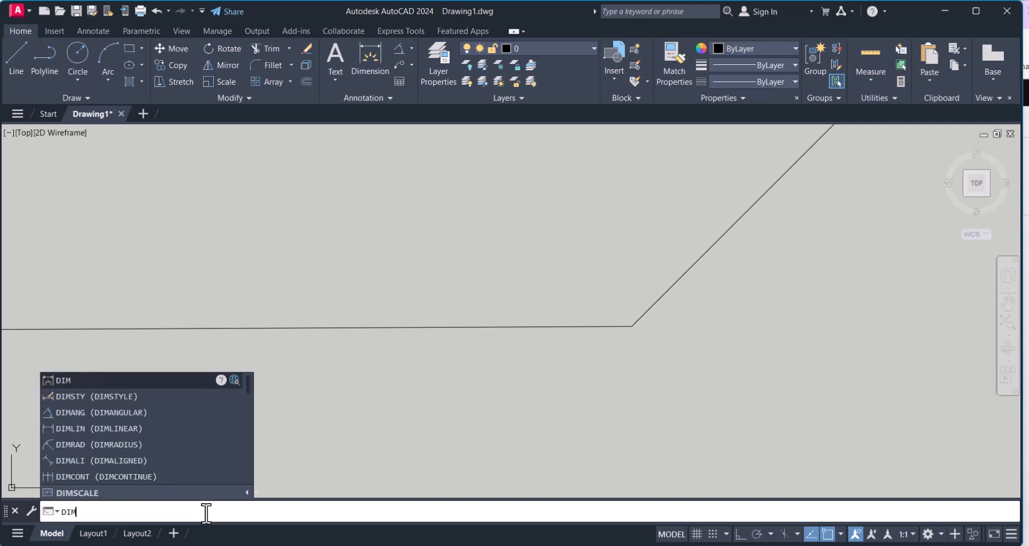
mouse_move(102, 411)
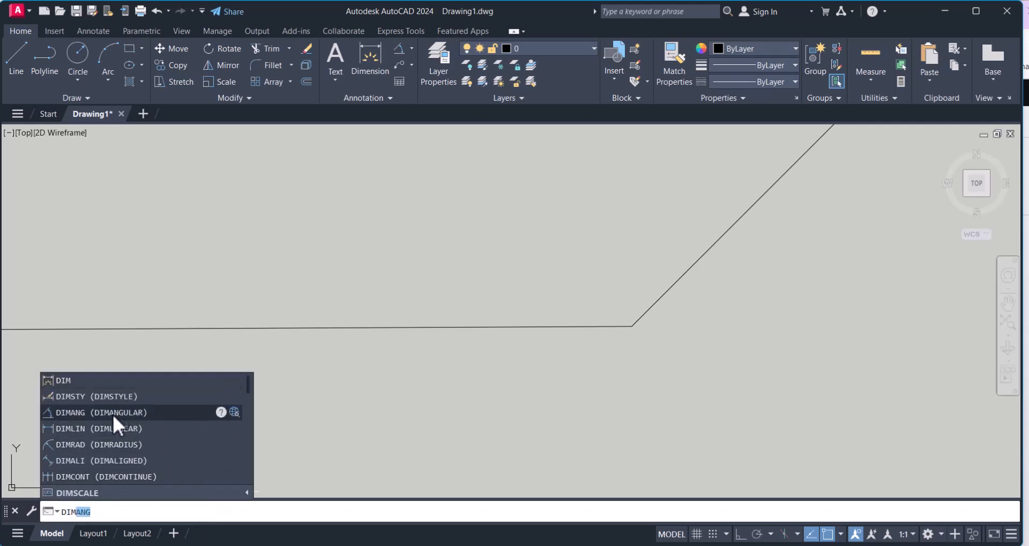
left_click(101, 413)
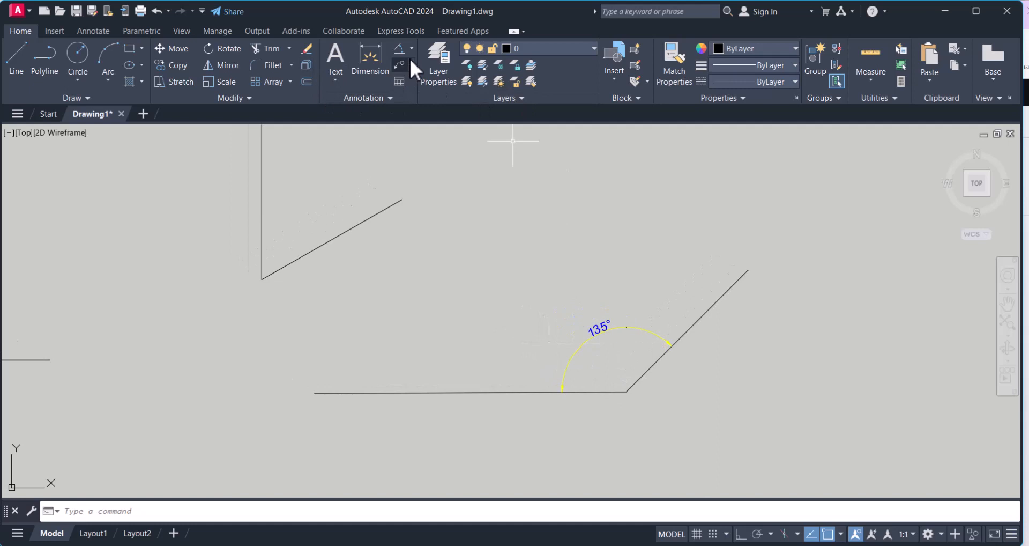
Step: Start another Angular dimension from the dropdown for the 60° acute line pair
left_click(412, 48)
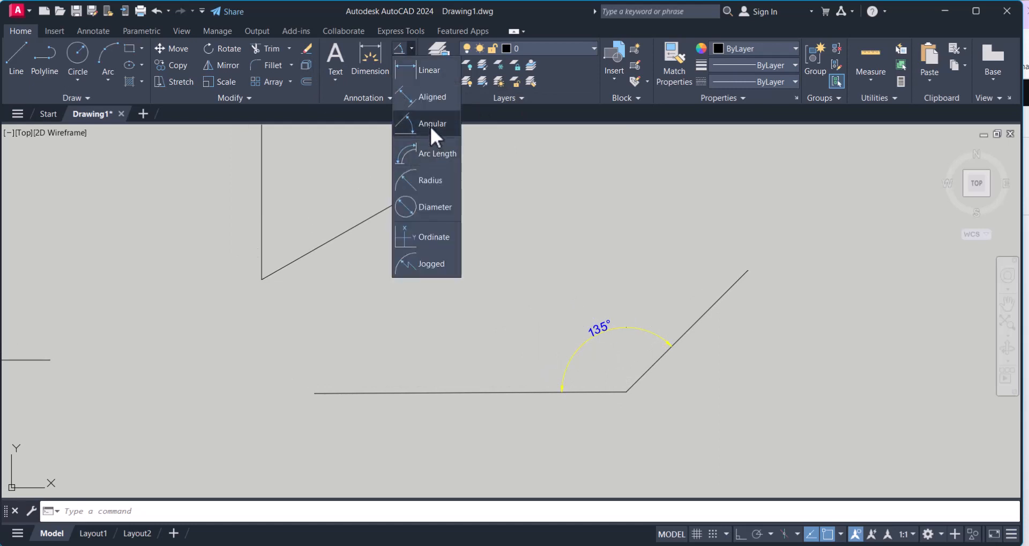
left_click(432, 123)
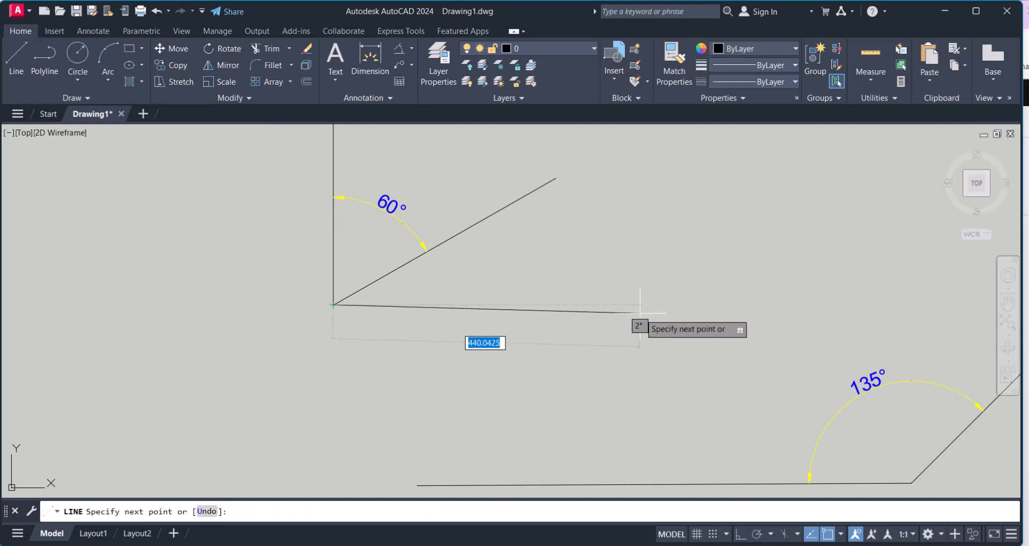
Step: Finish the horizontal line from the vertex and dimension the 30° angle with DIMANGULAR
key("f8")
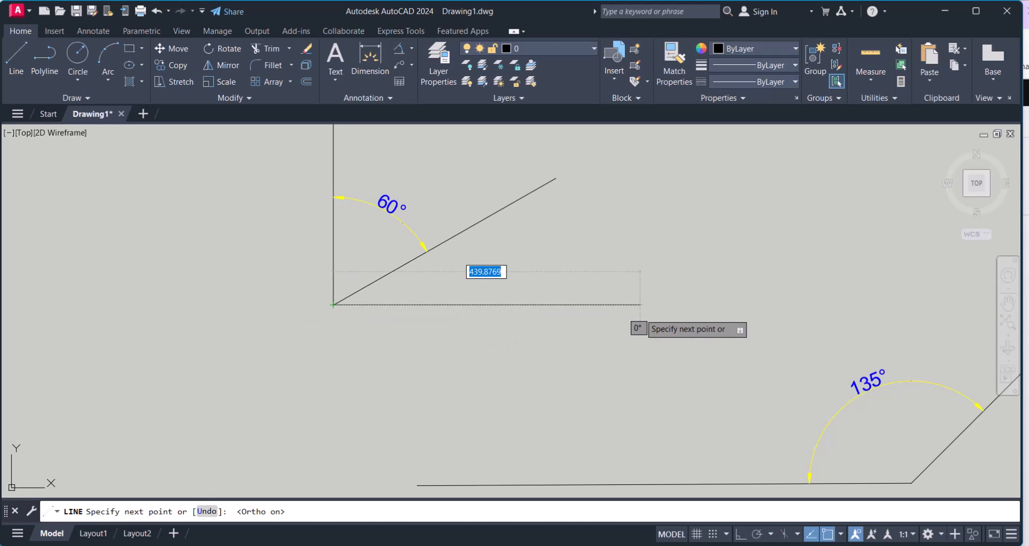
key("Escape")
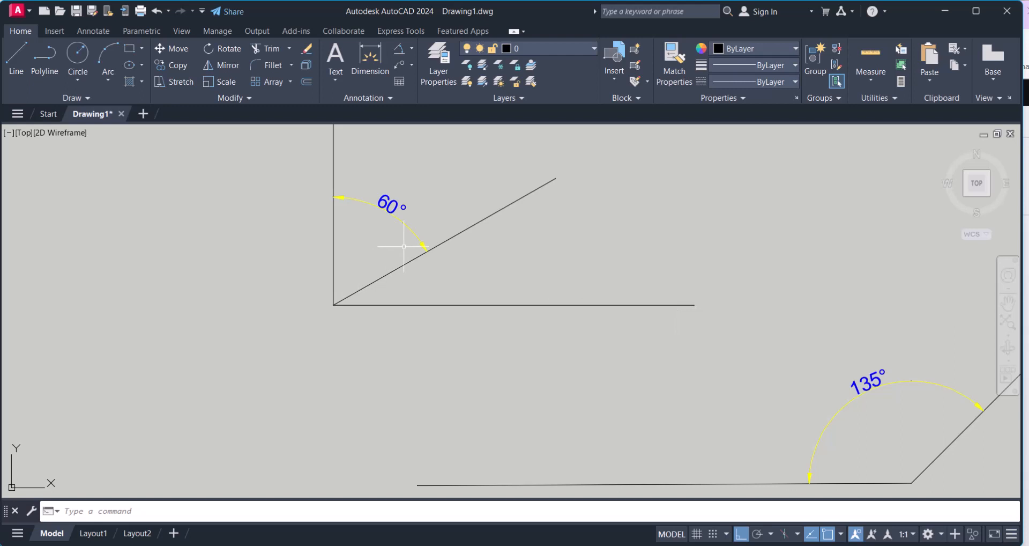
type("DIM")
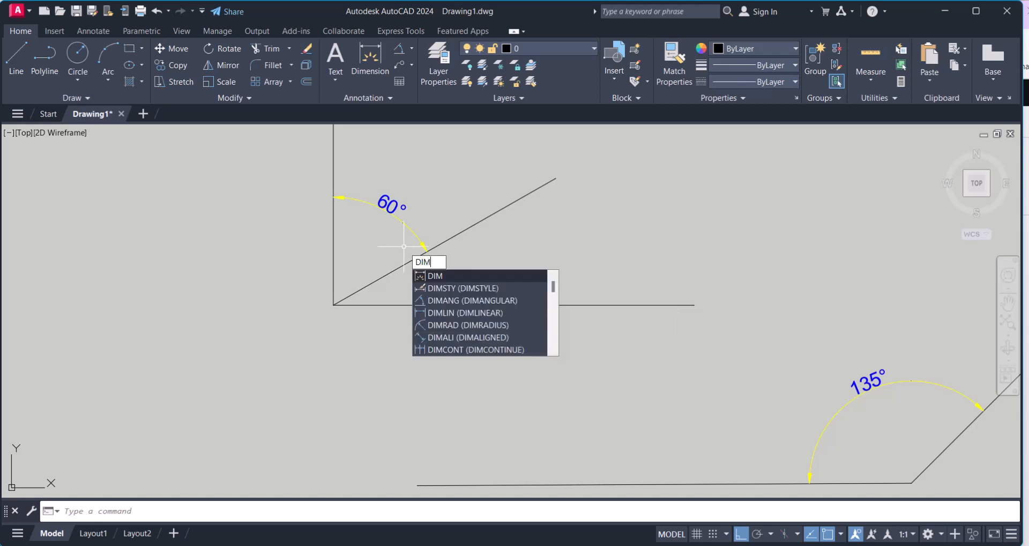
left_click(470, 300)
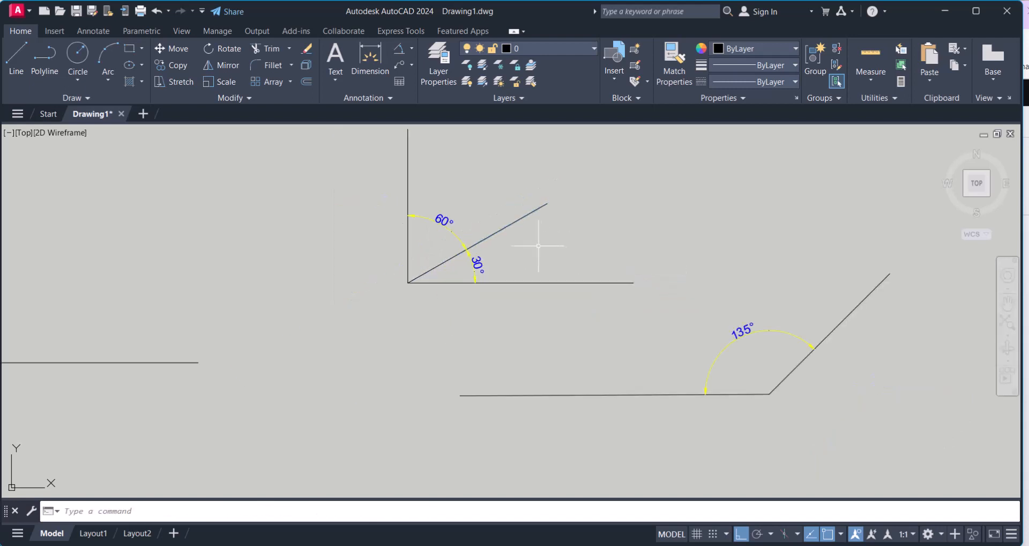
Step: Move the 90° line pair with its dimension next to the other dimensioned pairs
scroll("down", 3)
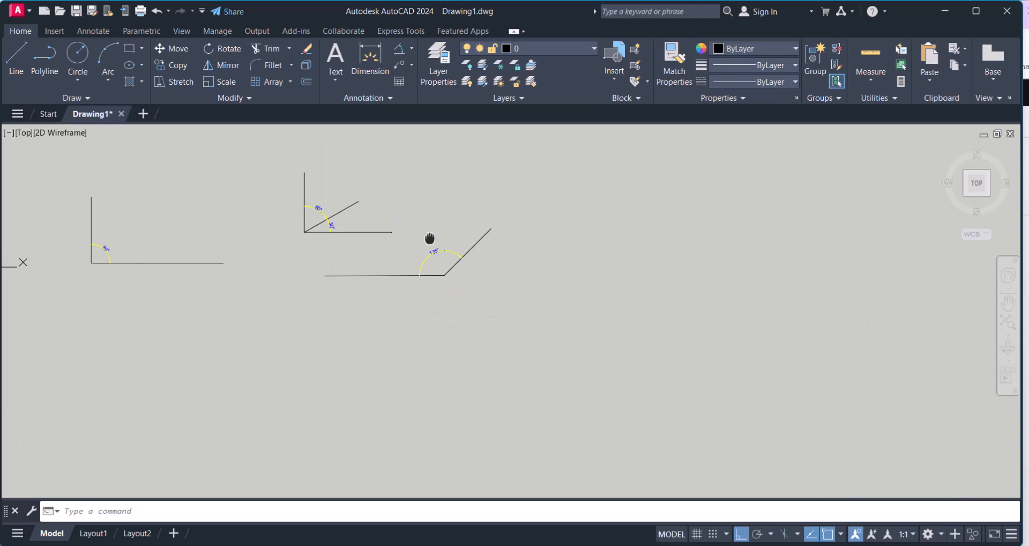
left_click_drag(429, 238, 563, 329)
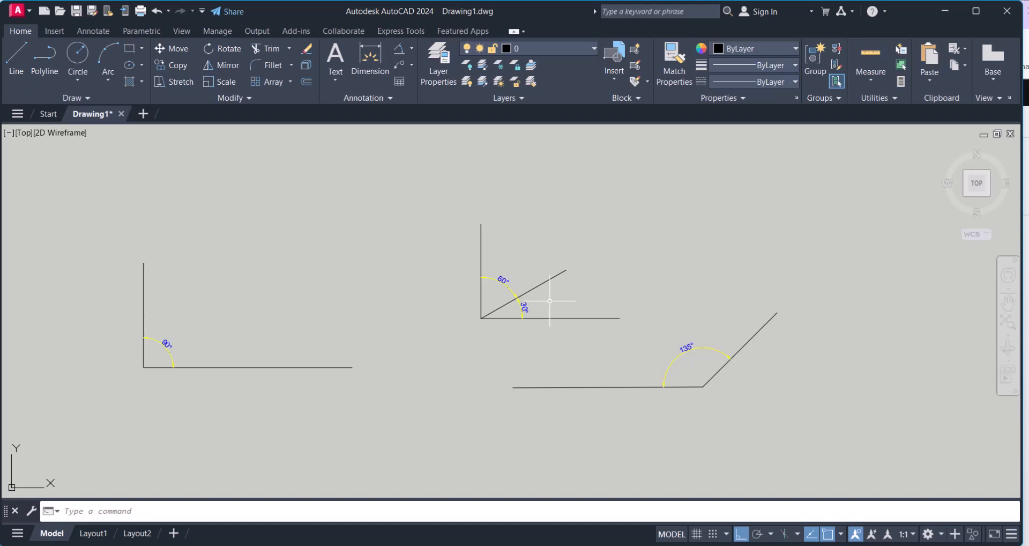
mouse_move(408, 305)
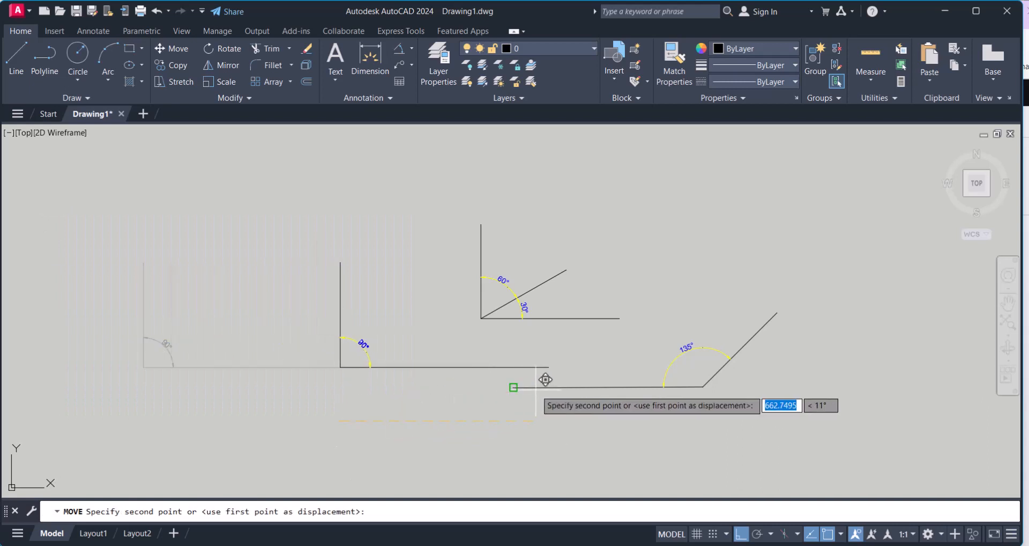
left_click(514, 386)
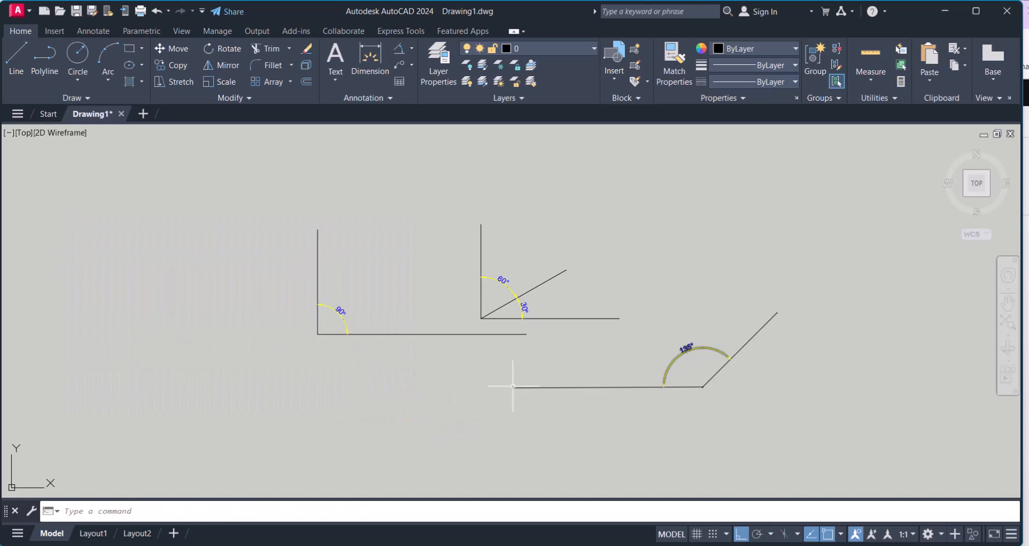